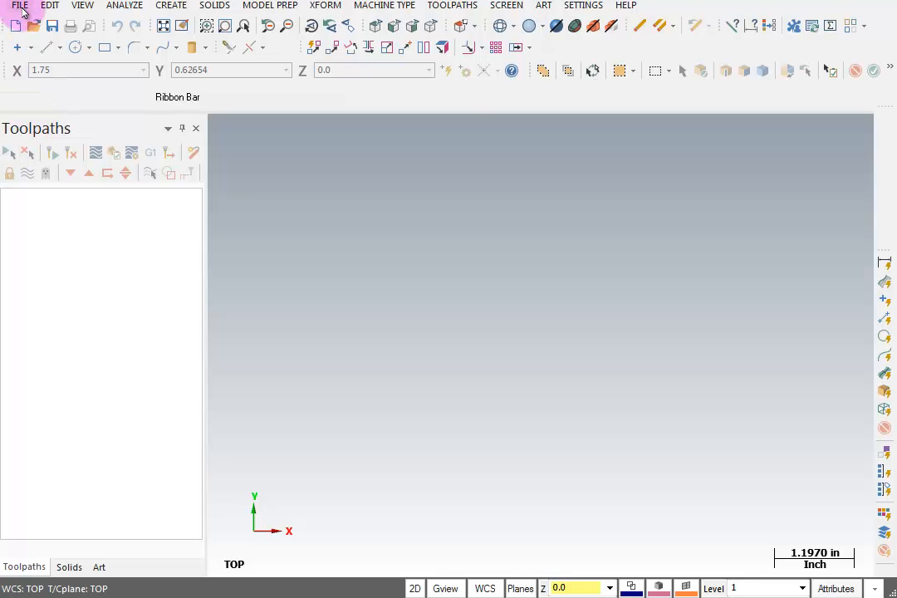
Browse into the 2DHST-X8 folder and select PEEL_AND_BLEND.mcx-8 in the Open dialog.
left_click(20, 4)
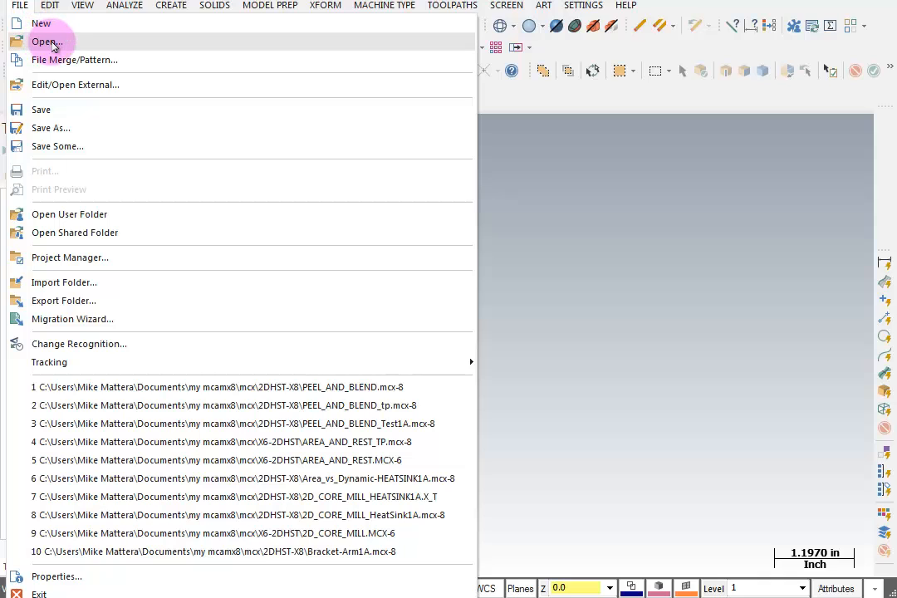
left_click(45, 42)
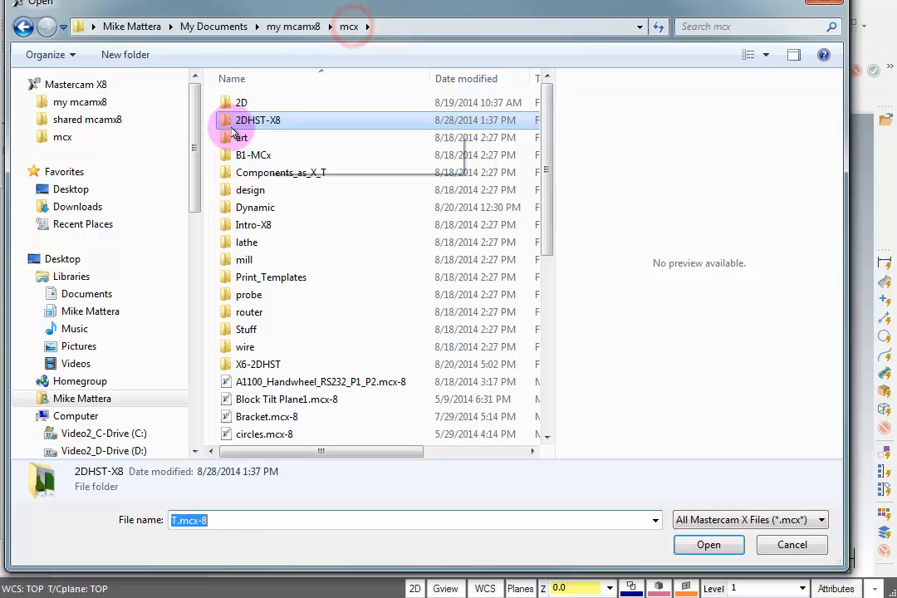
mouse_move(257, 120)
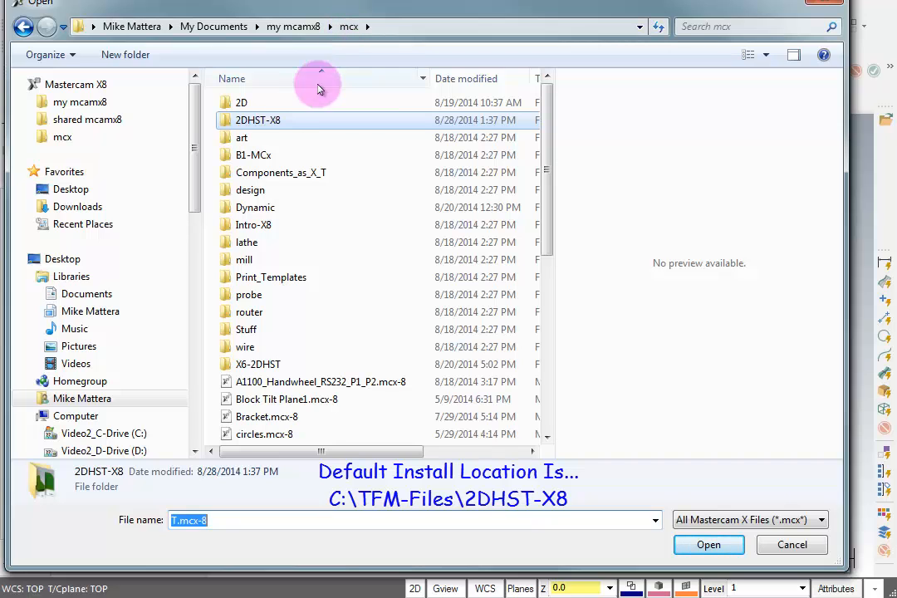
double_click(258, 119)
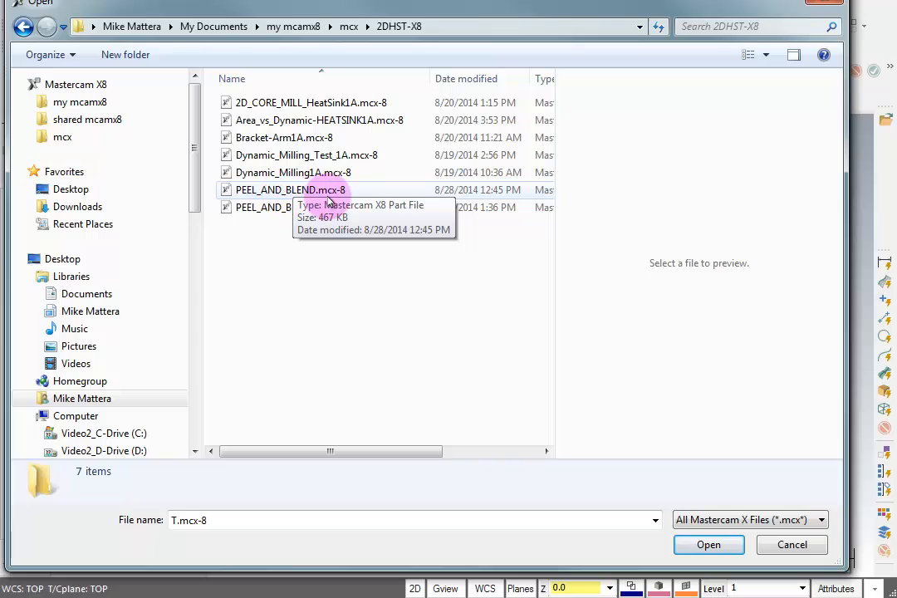
left_click(290, 189)
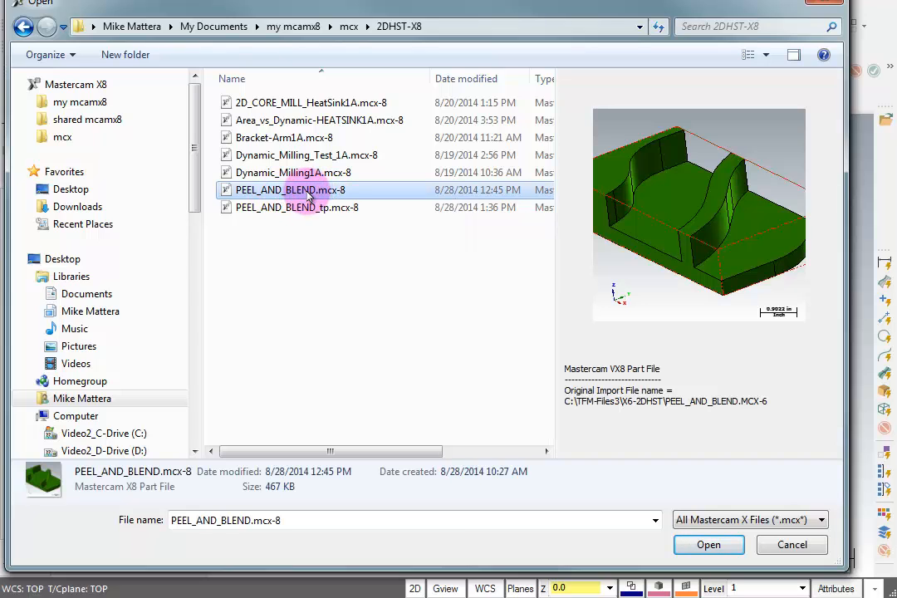
left_click(708, 544)
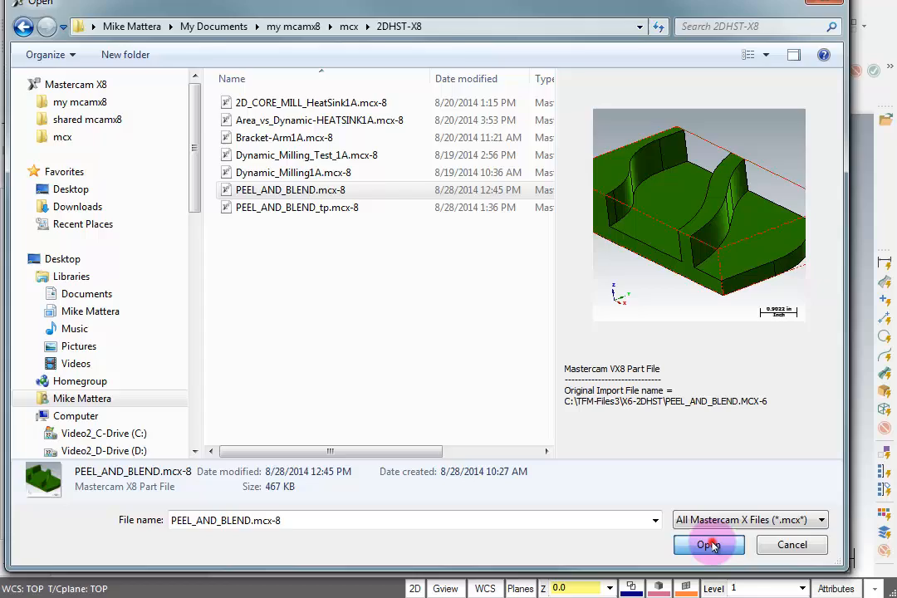
Load PEEL_AND_BLEND.mcx-8 and inspect its Contour (2D) operation and machine group properties.
left_click(708, 544)
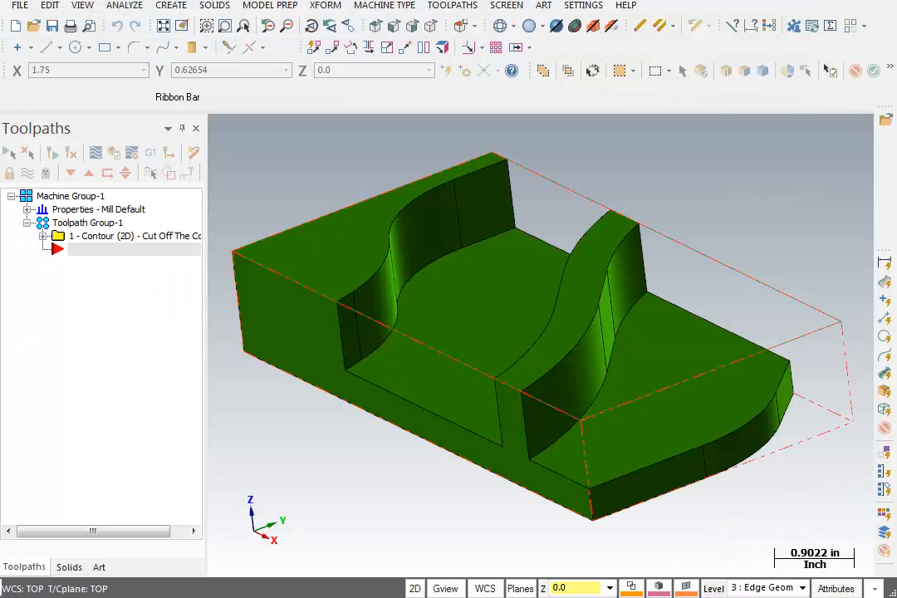
left_click(533, 25)
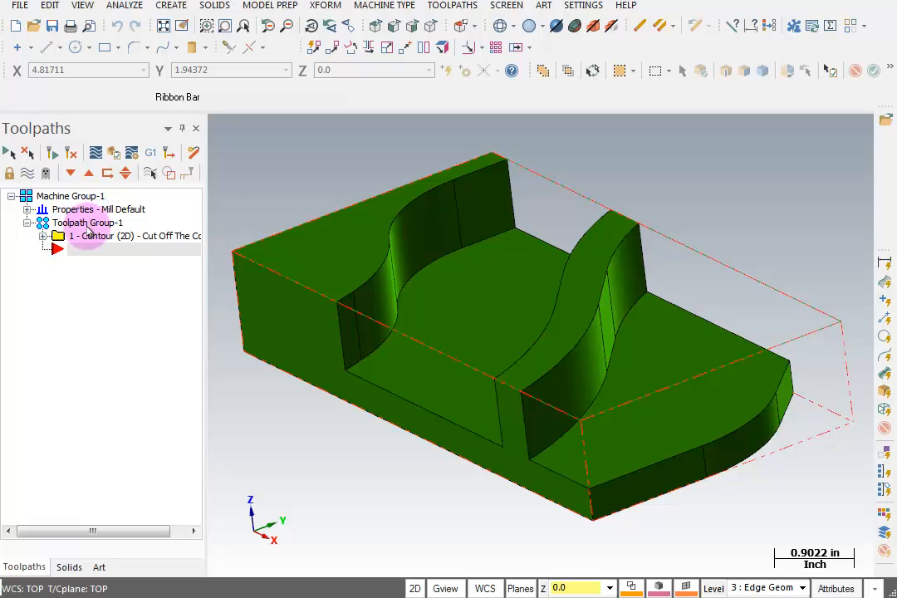
left_click(91, 236)
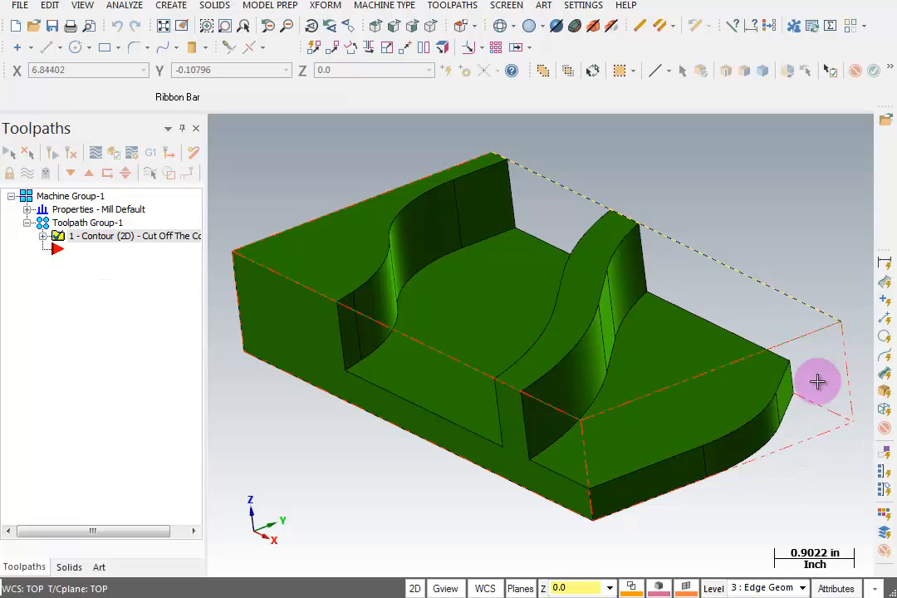
mouse_move(792, 449)
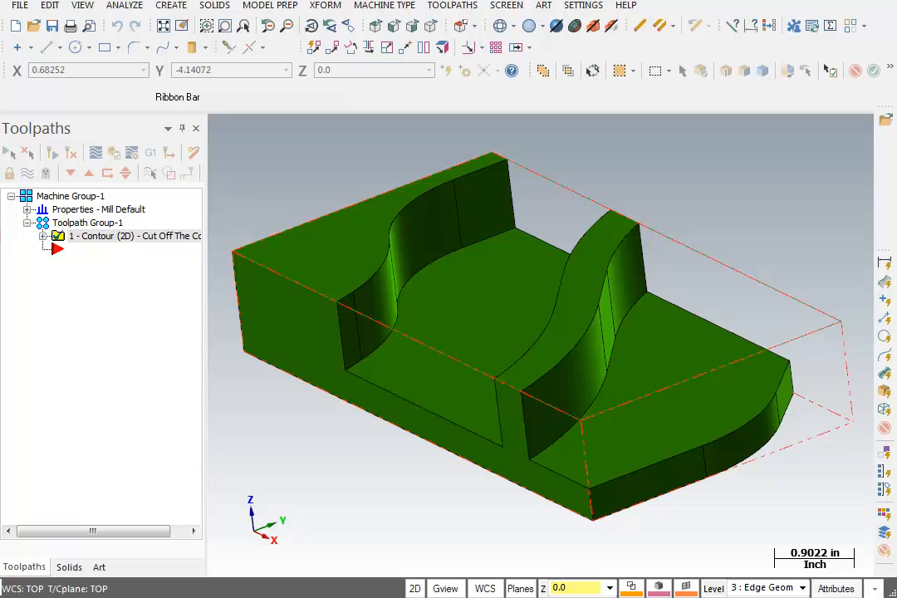
left_click(28, 209)
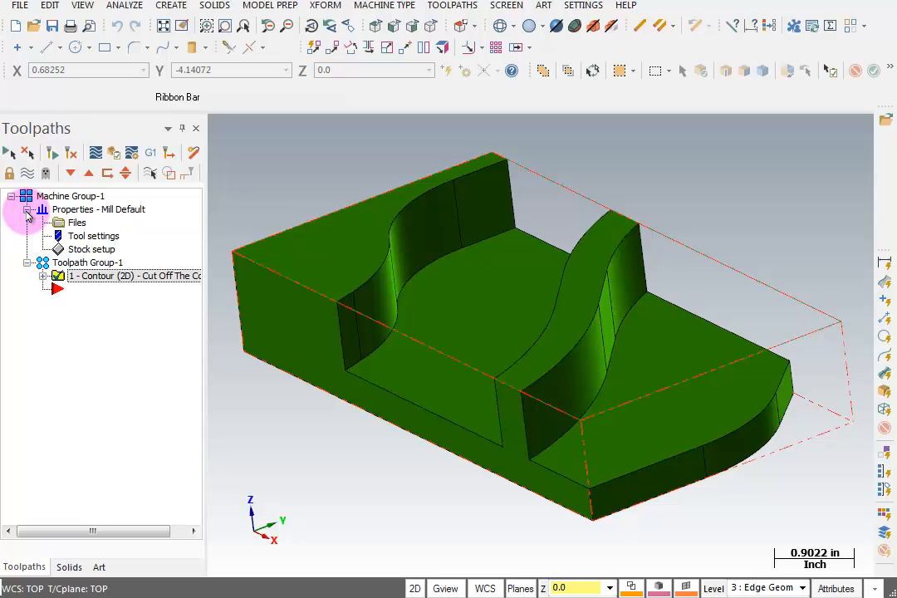
left_click(27, 209)
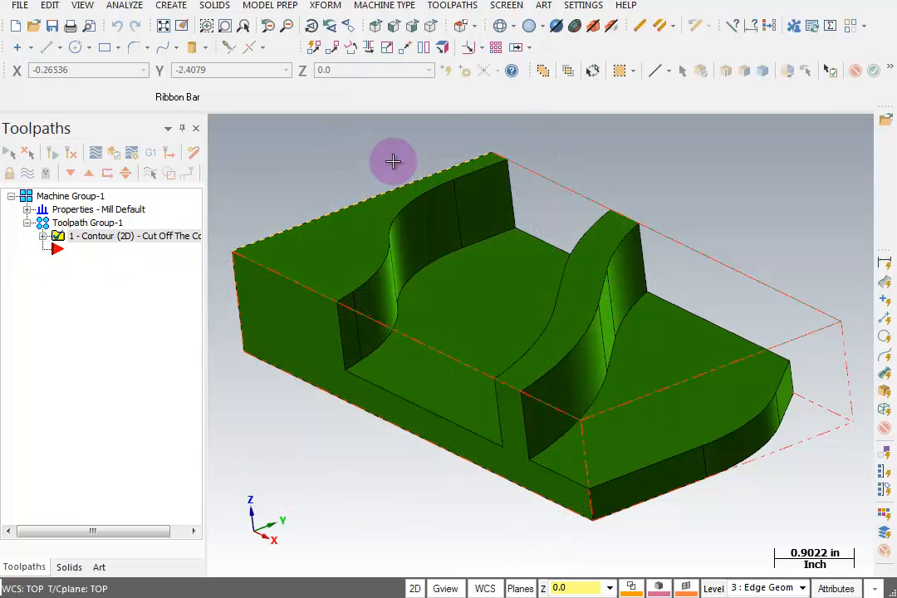
Pick Peel from the Toolpaths menu's 2D High Speed submenu.
left_click(451, 5)
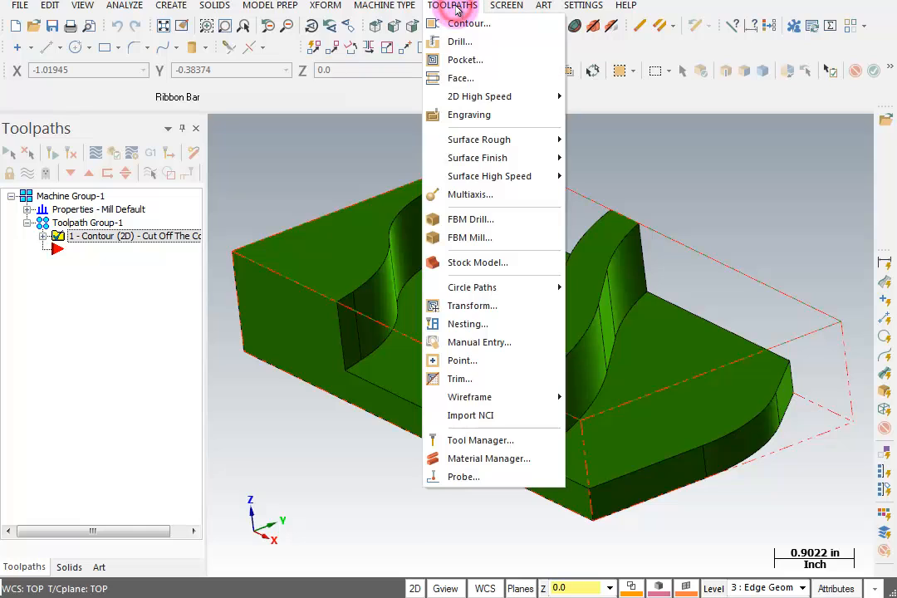
mouse_move(482, 121)
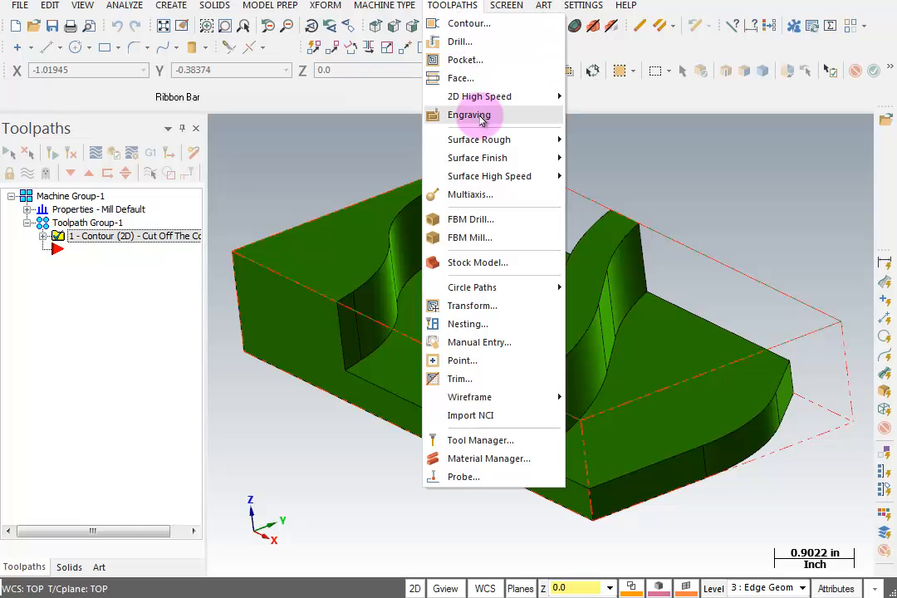
mouse_move(490, 96)
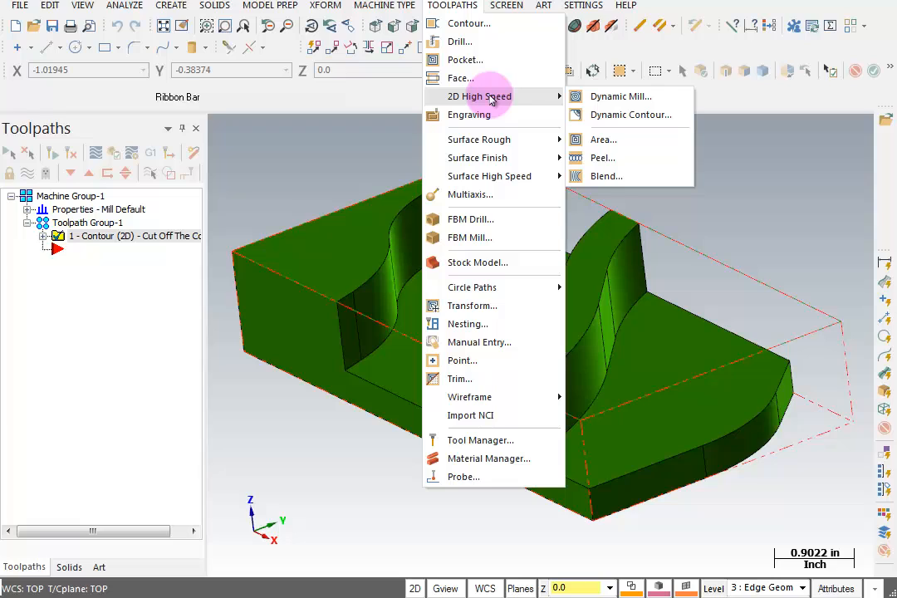
mouse_move(677, 99)
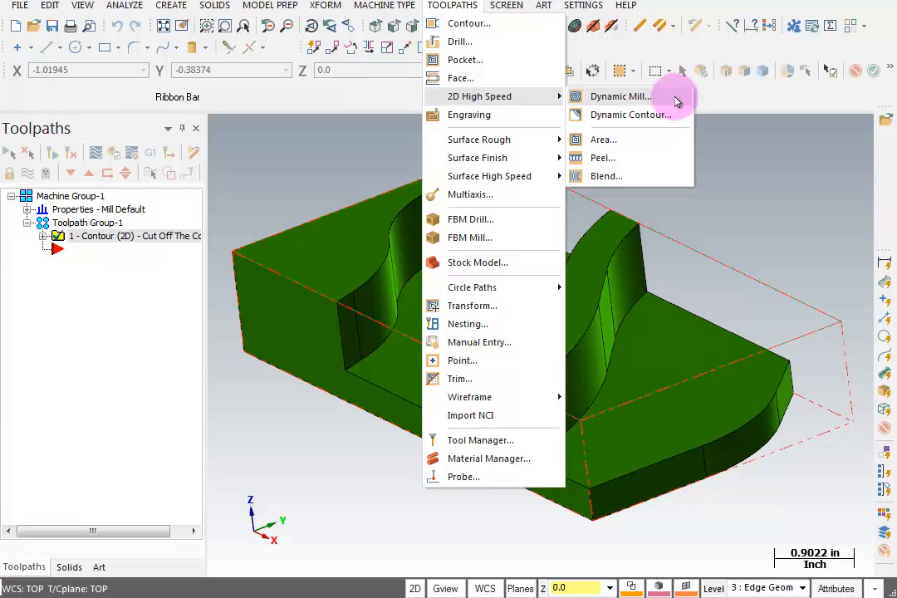
mouse_move(689, 119)
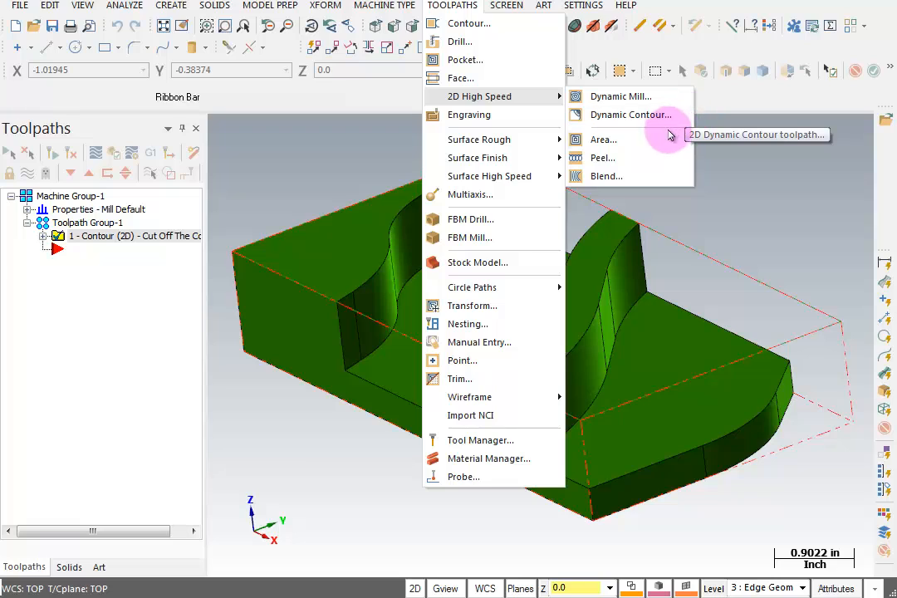
mouse_move(656, 176)
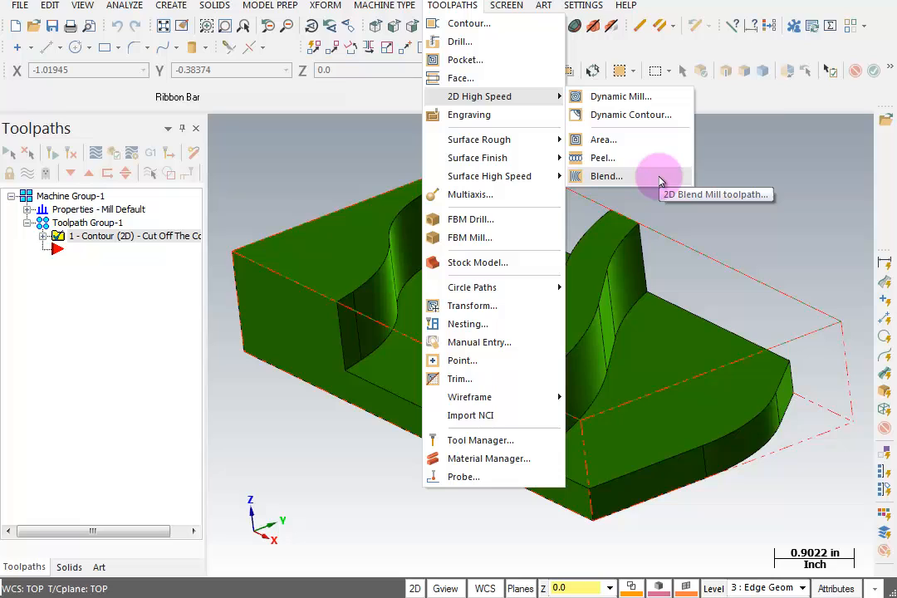
mouse_move(664, 158)
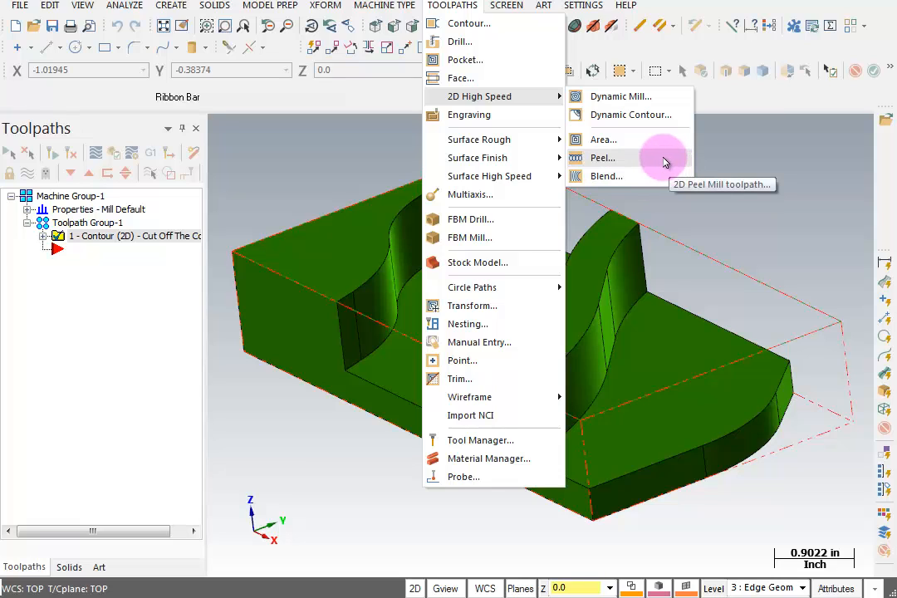
mouse_move(636, 147)
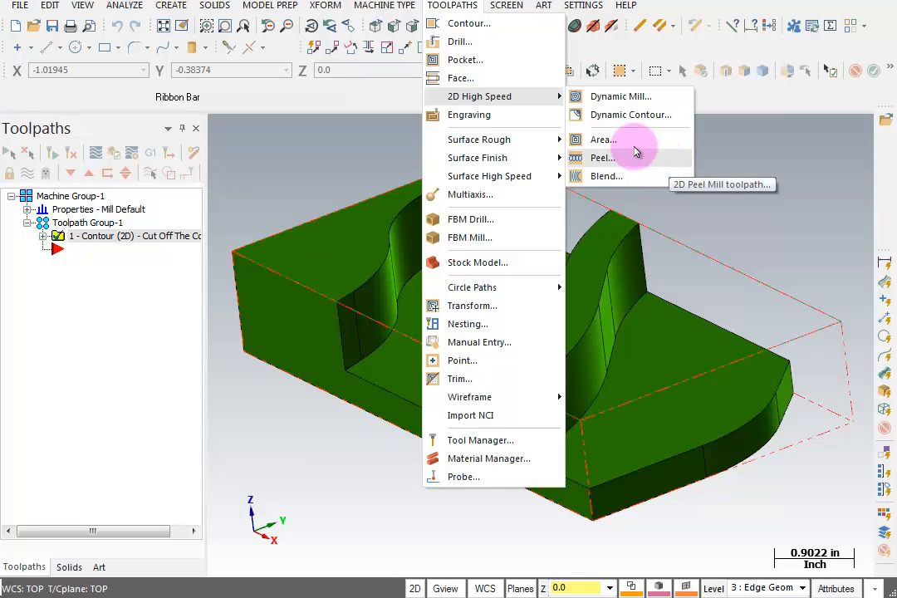
mouse_move(647, 112)
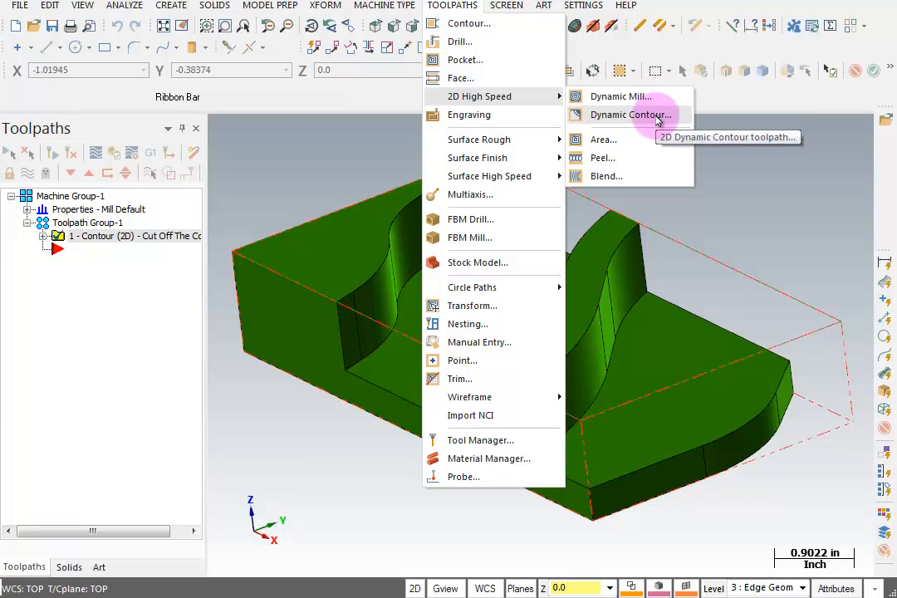
mouse_move(686, 120)
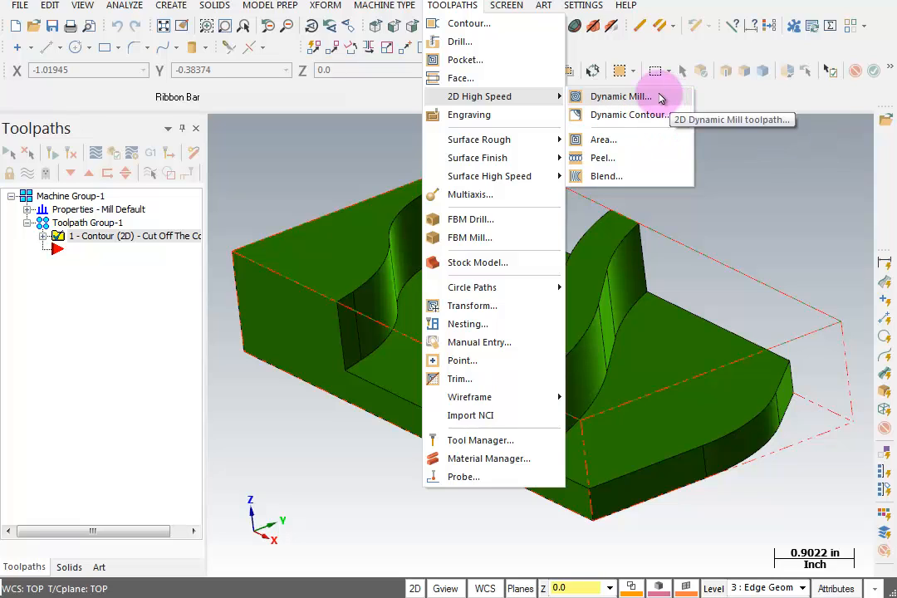
mouse_move(639, 99)
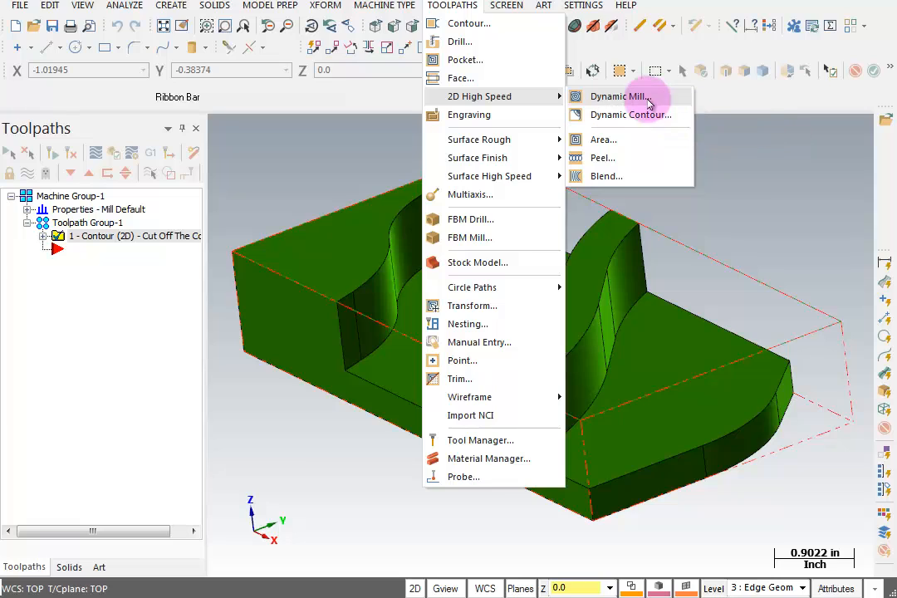
mouse_move(619, 97)
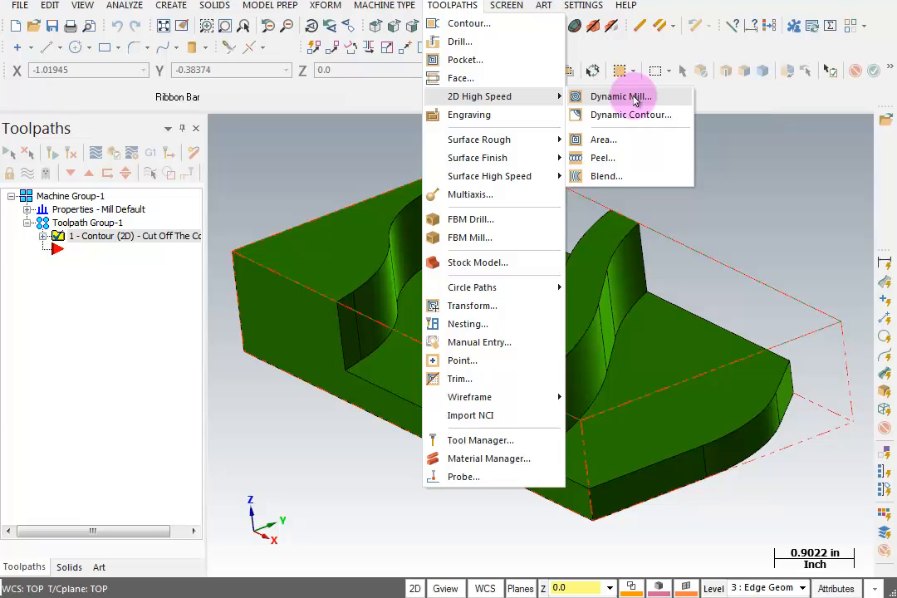
mouse_move(649, 141)
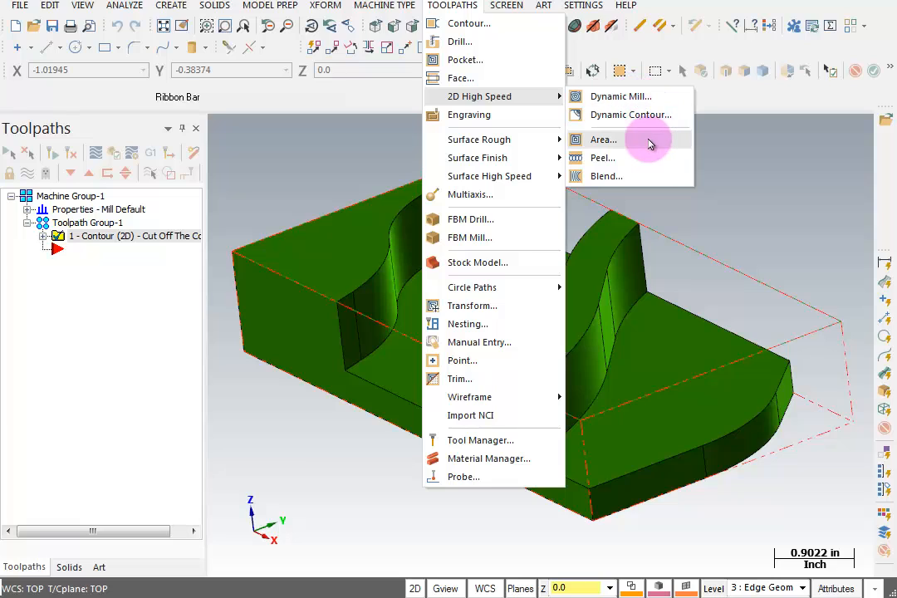
mouse_move(640, 176)
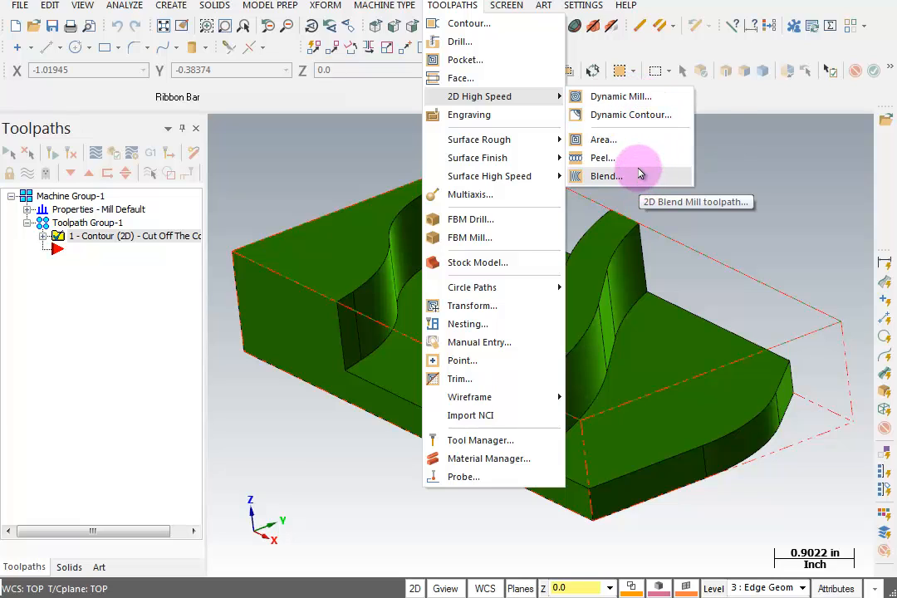
mouse_move(612, 157)
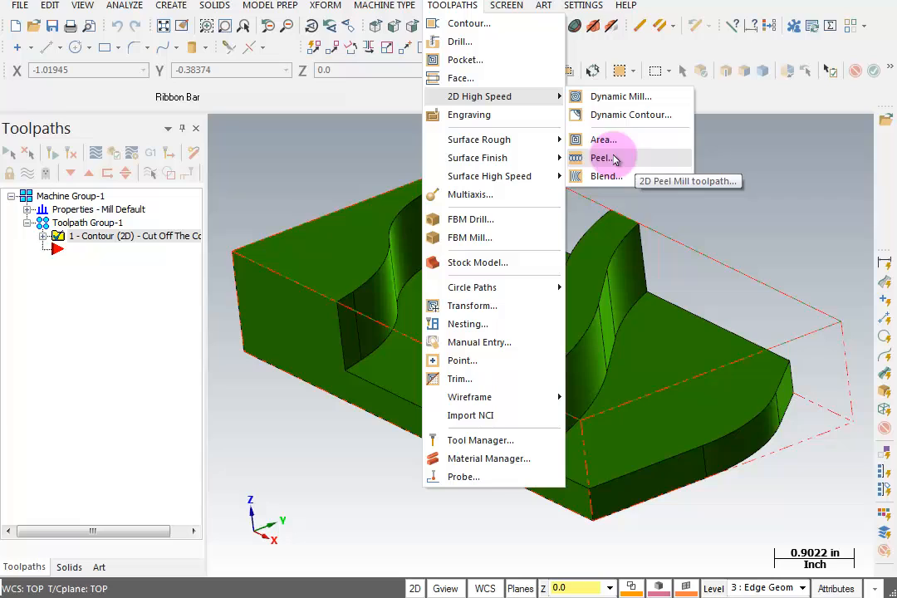
mouse_move(630, 175)
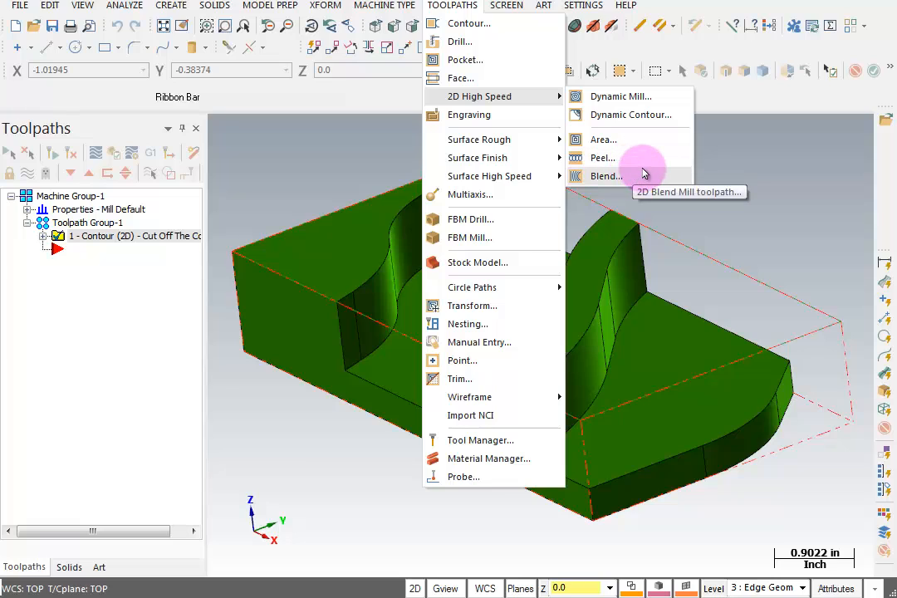
mouse_move(644, 158)
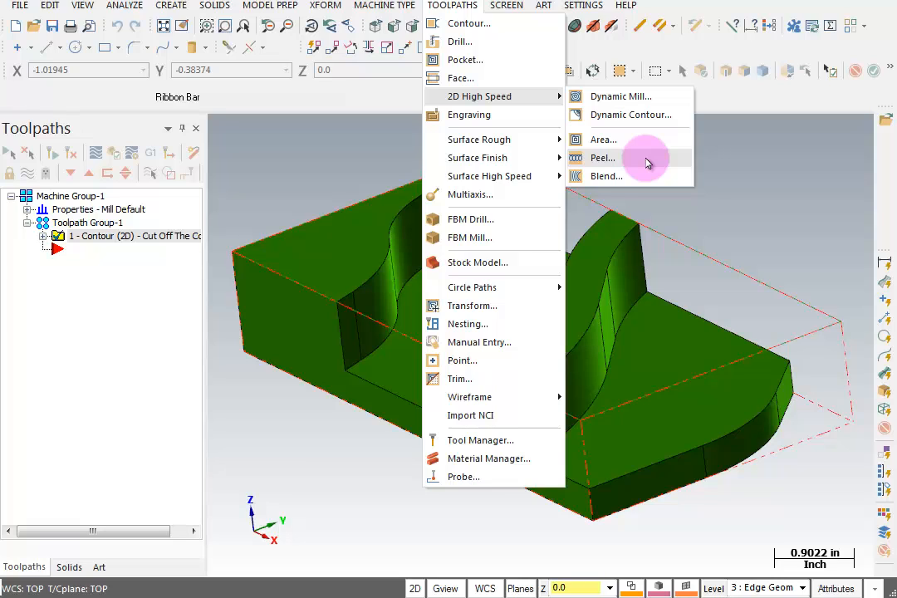
mouse_move(602, 159)
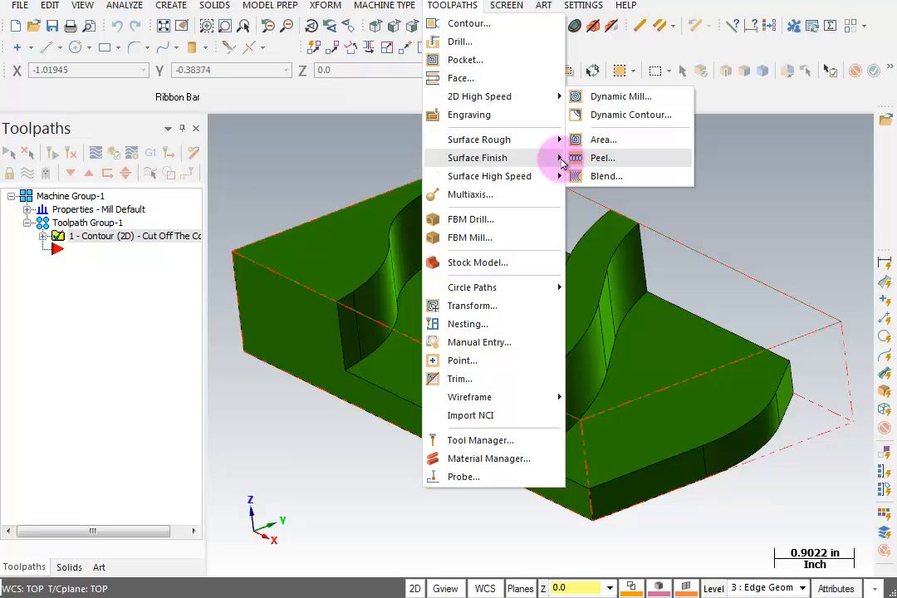
mouse_move(602, 158)
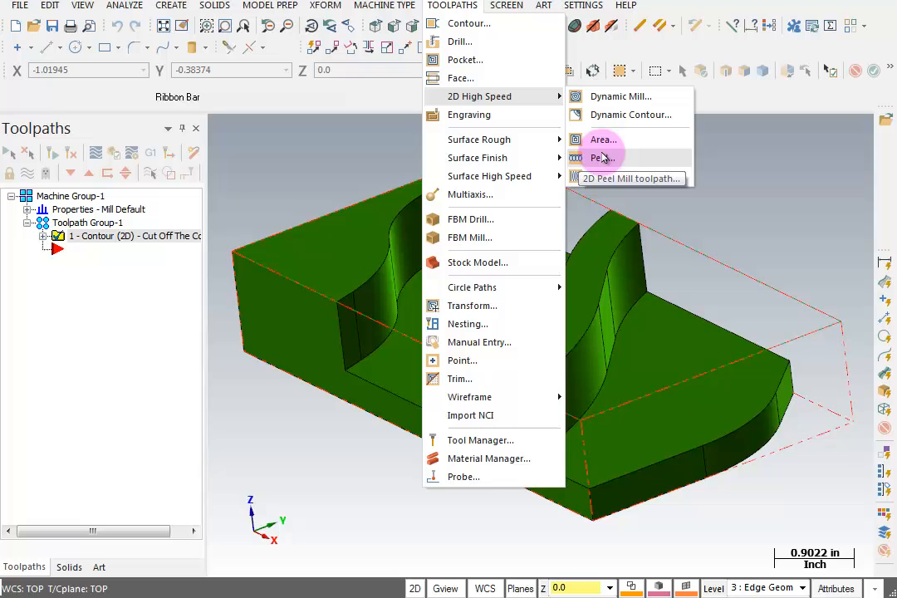
left_click(602, 157)
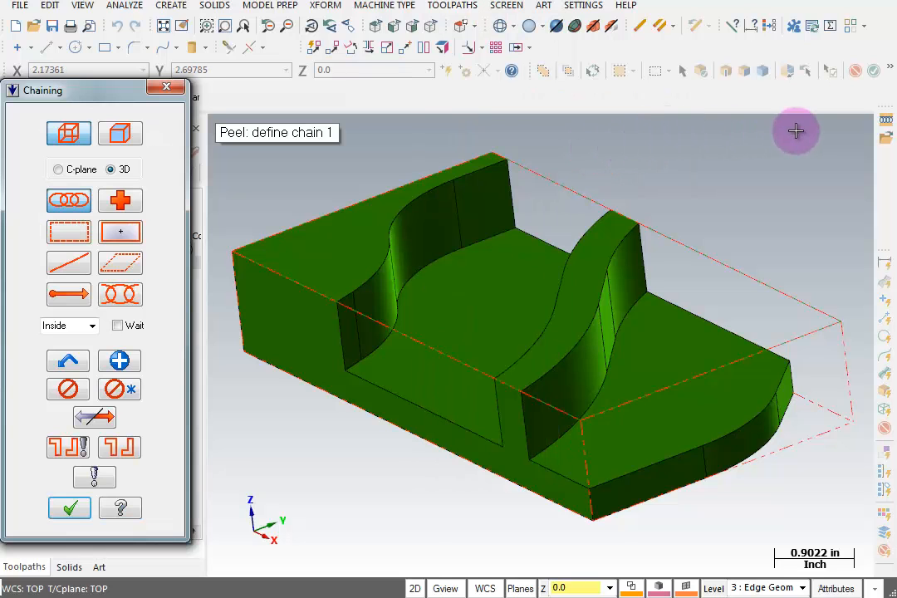
mouse_move(513, 296)
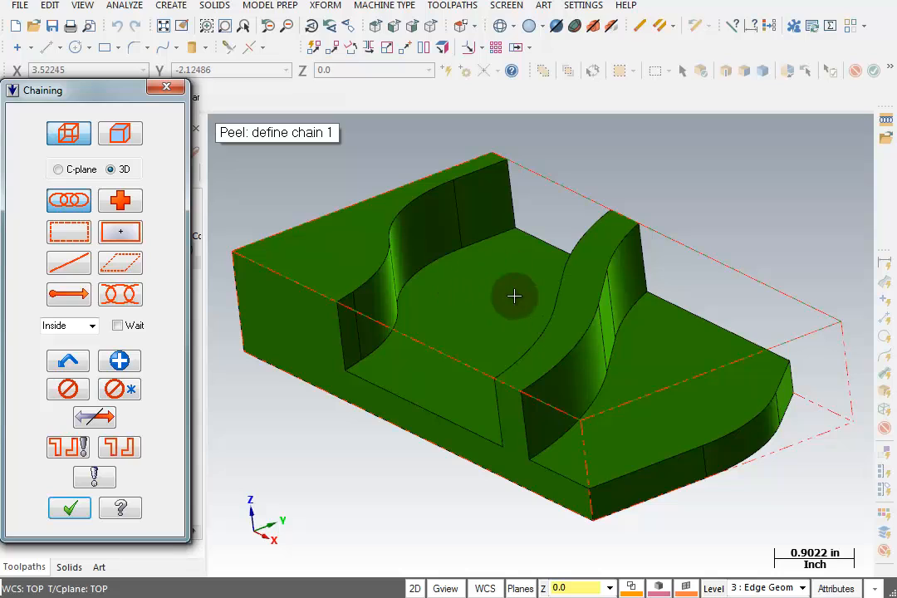
left_click(120, 134)
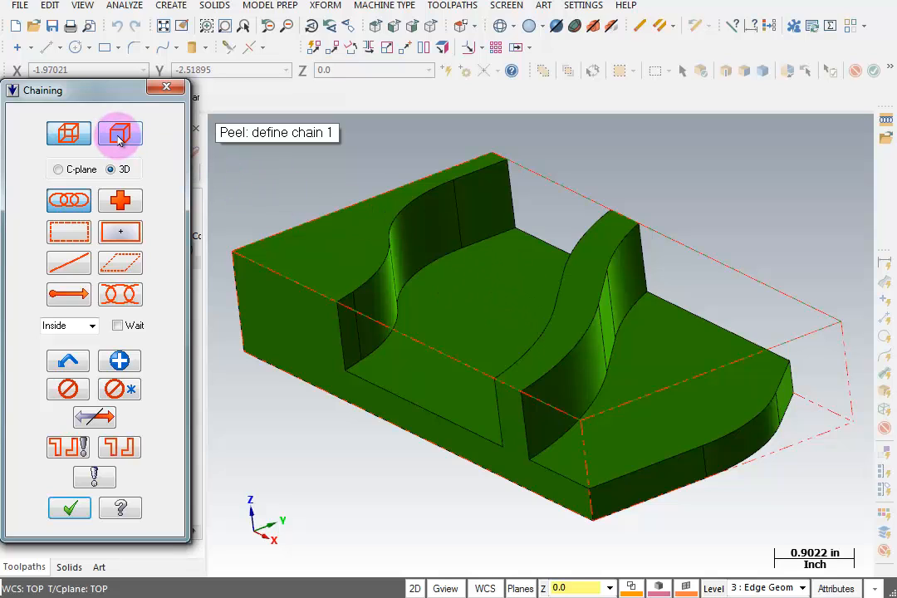
mouse_move(119, 134)
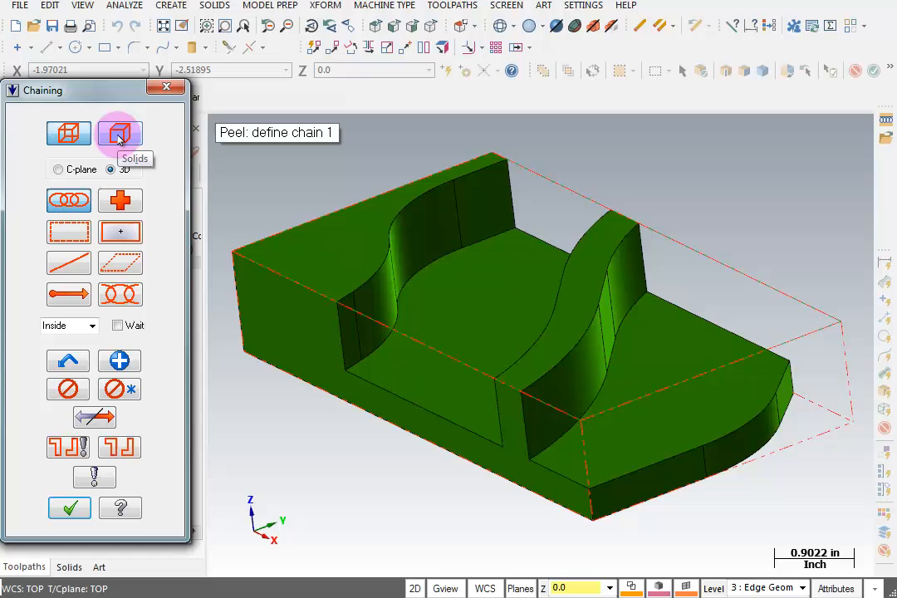
Chain a curved wall's bottom solid edge as a partial loop with reference face and end edge.
left_click(121, 133)
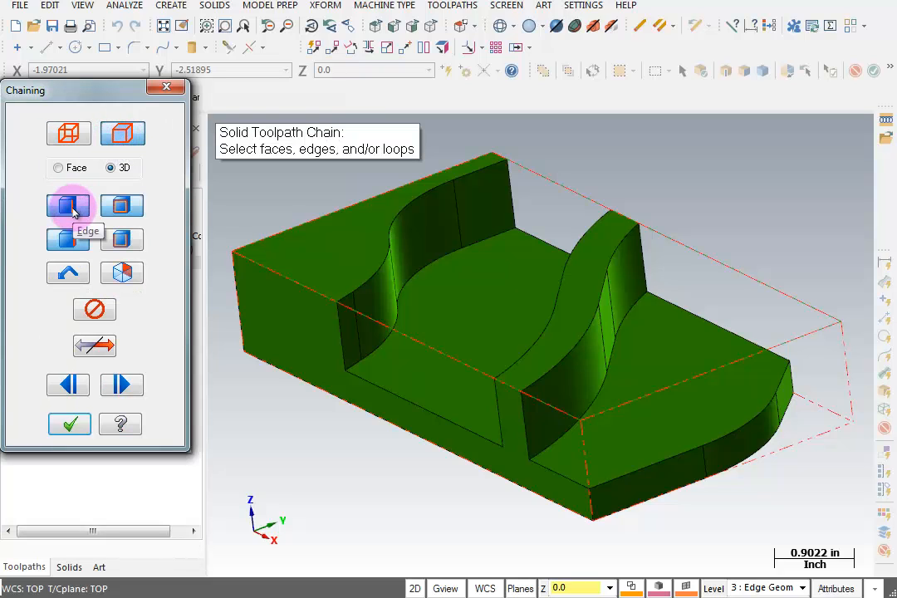
mouse_move(123, 206)
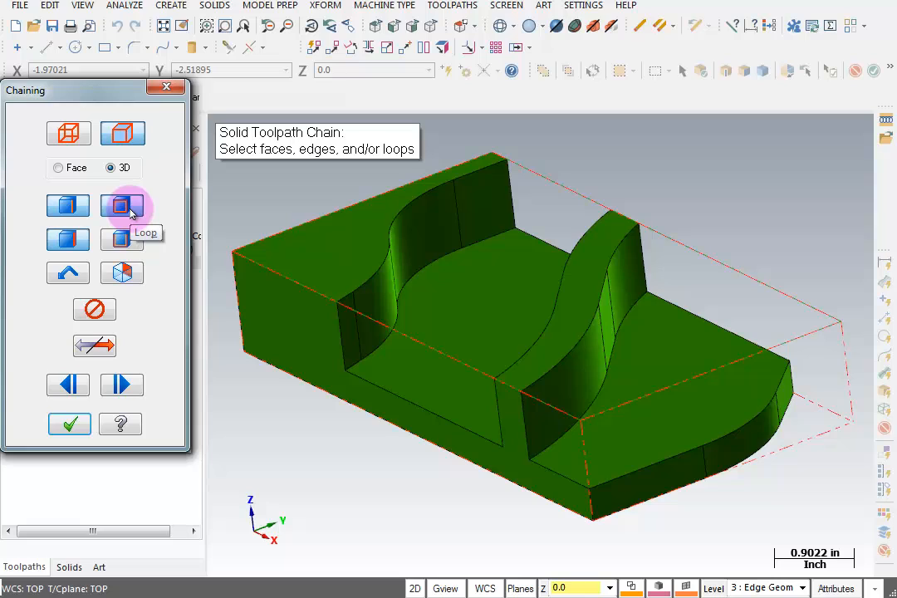
mouse_move(68, 240)
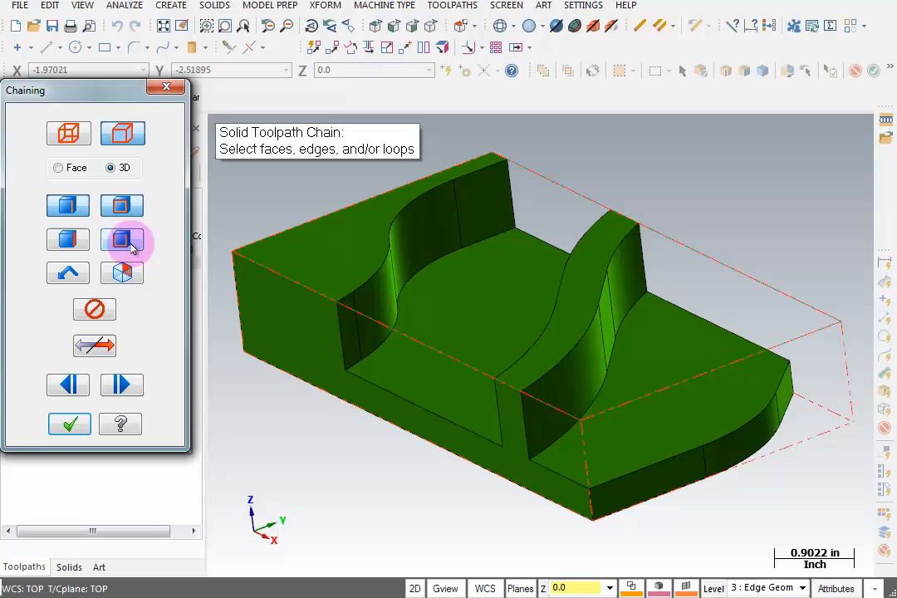
mouse_move(121, 240)
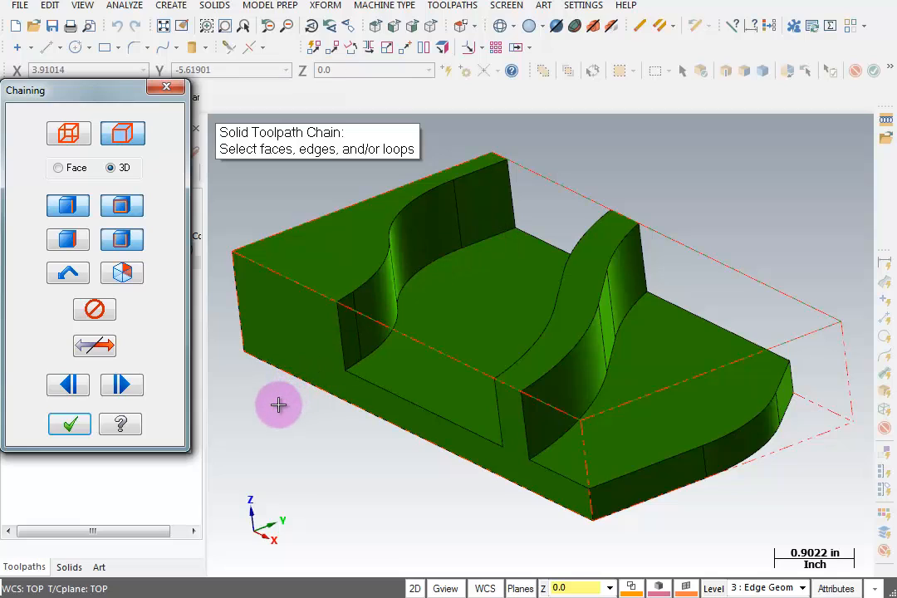
mouse_move(282, 406)
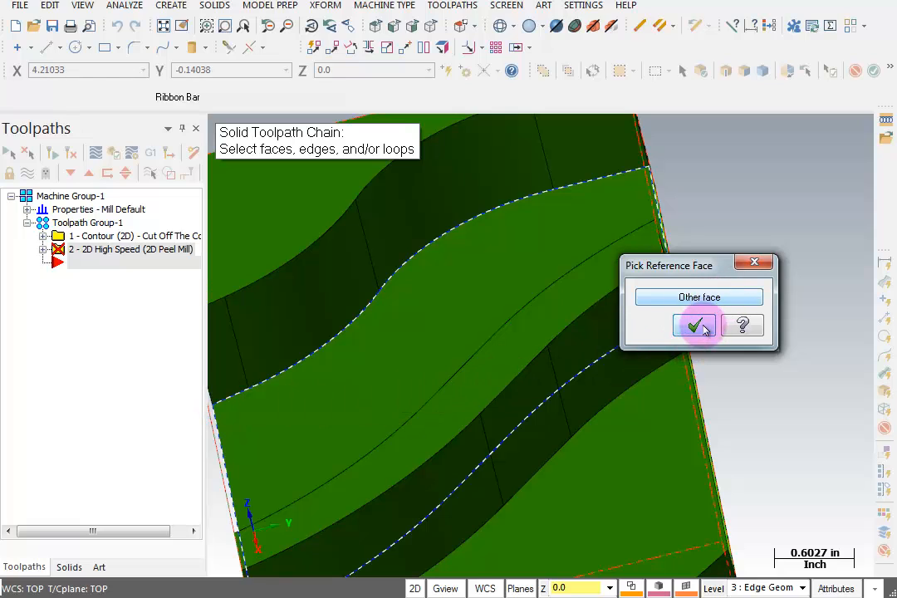
left_click(697, 325)
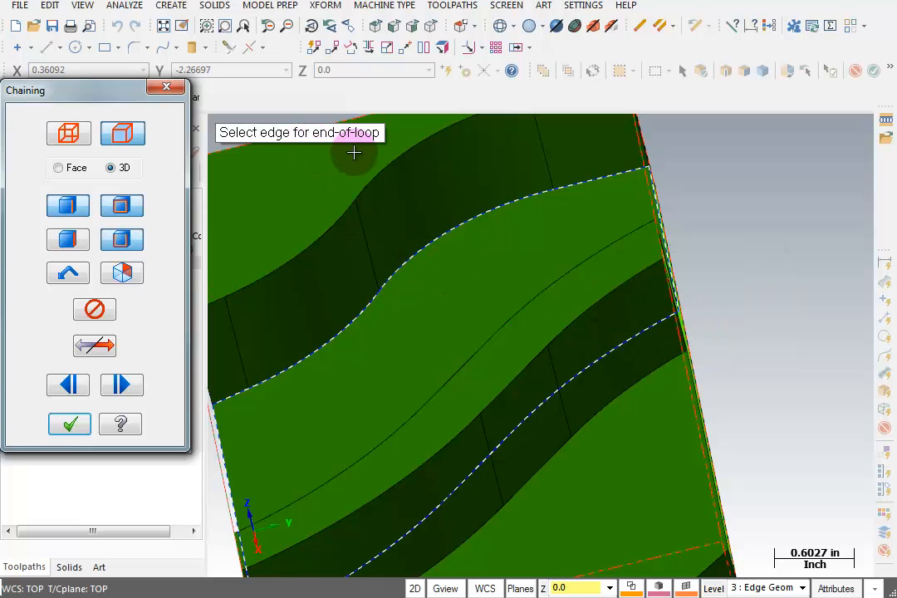
mouse_move(122, 240)
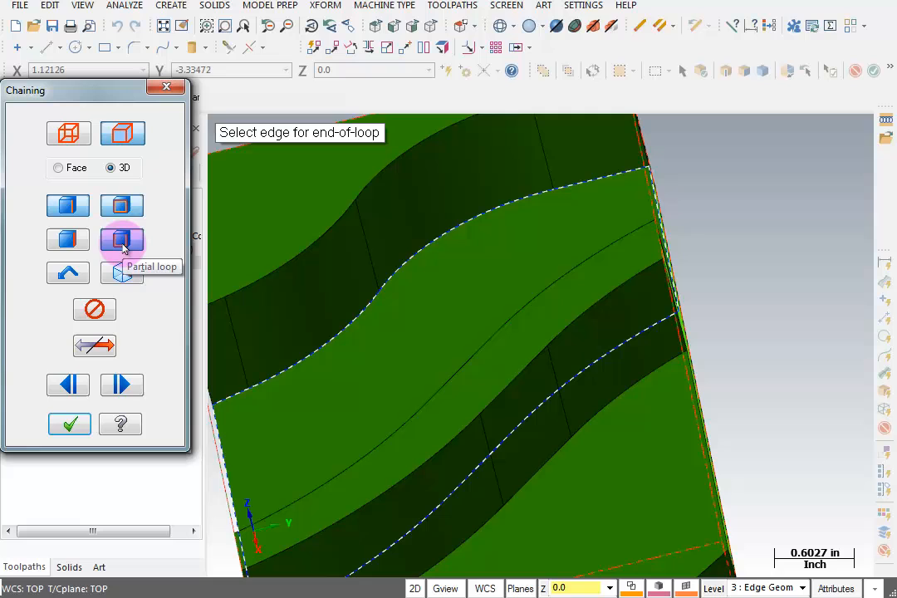
left_click(634, 175)
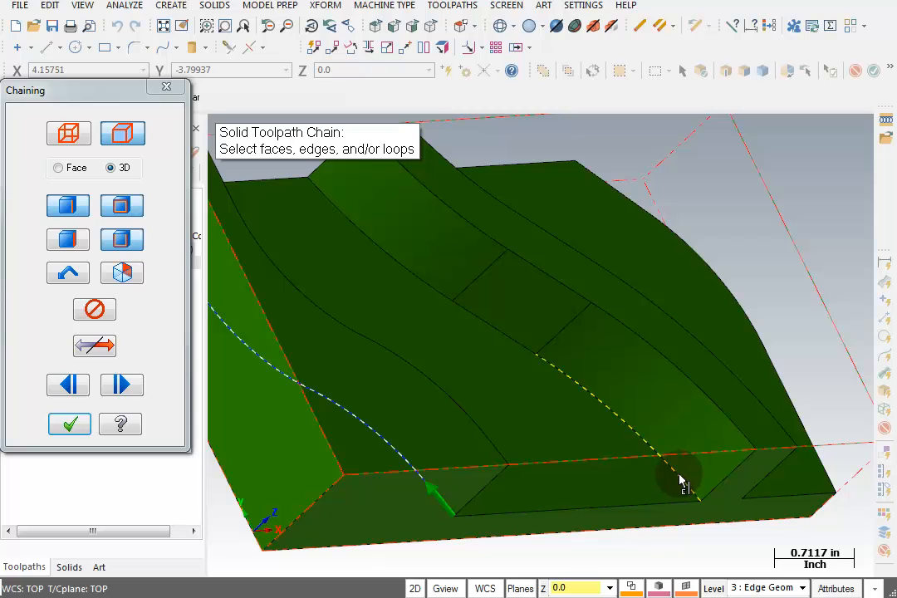
left_click(681, 480)
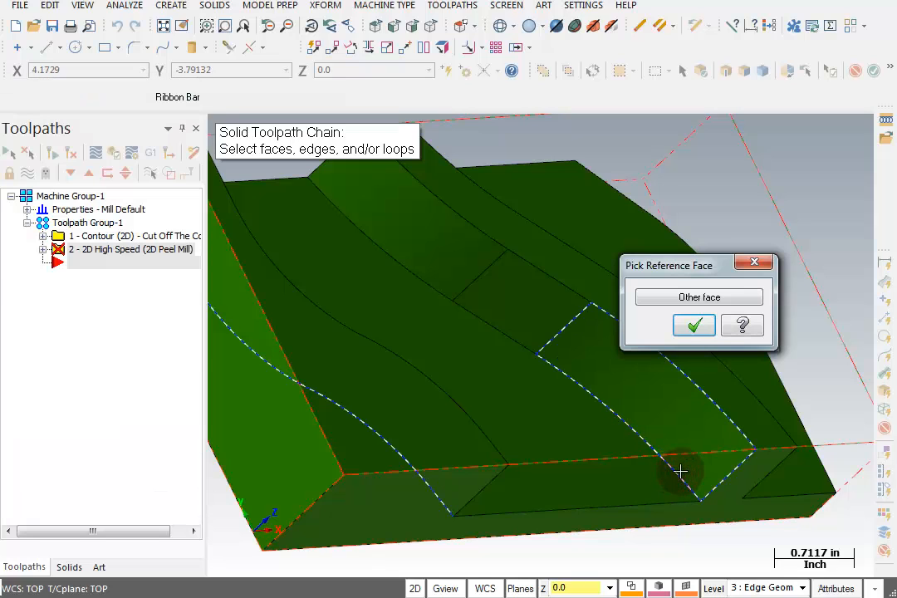
left_click(699, 296)
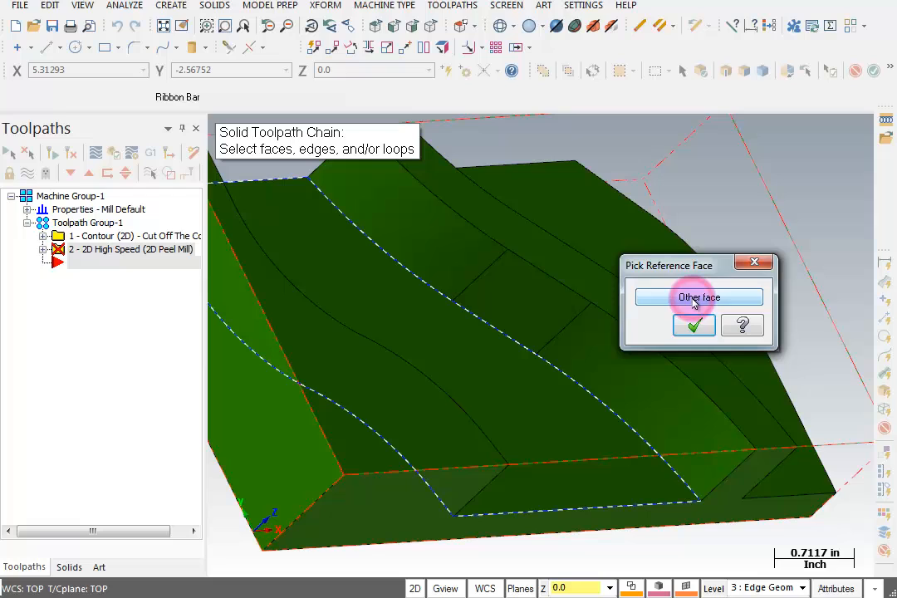
left_click(699, 296)
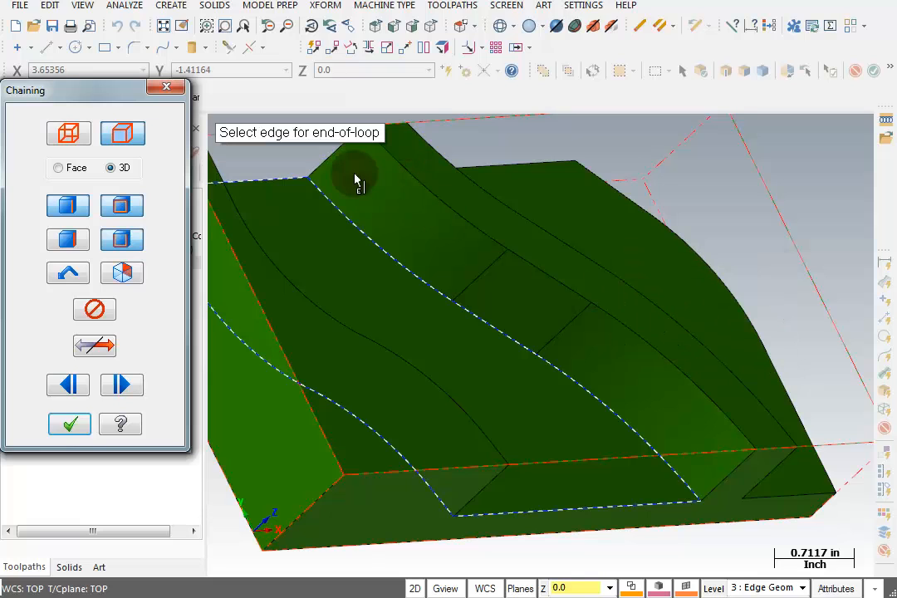
left_click(316, 187)
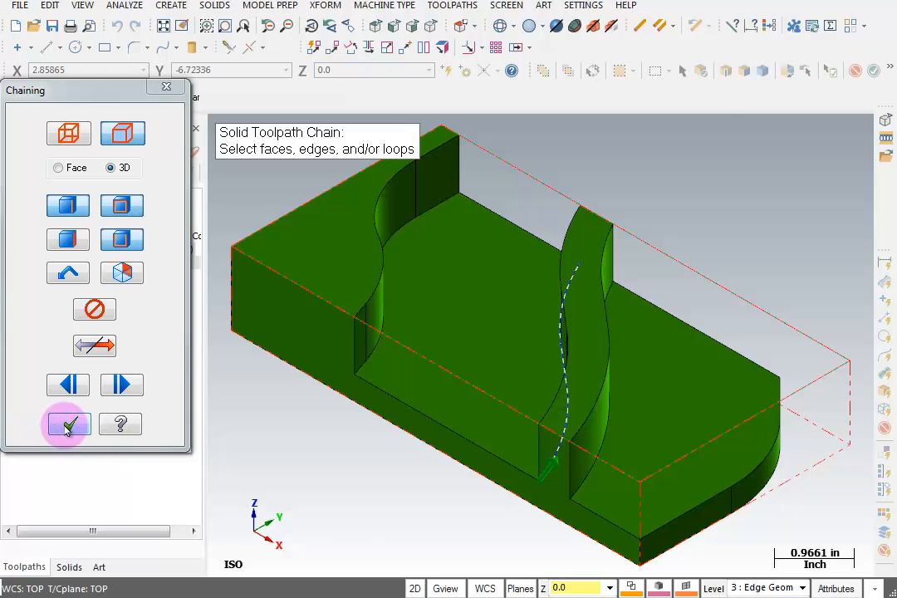
Confirm chaining and review Solid Chain 1 in the Chain Manager.
left_click(66, 423)
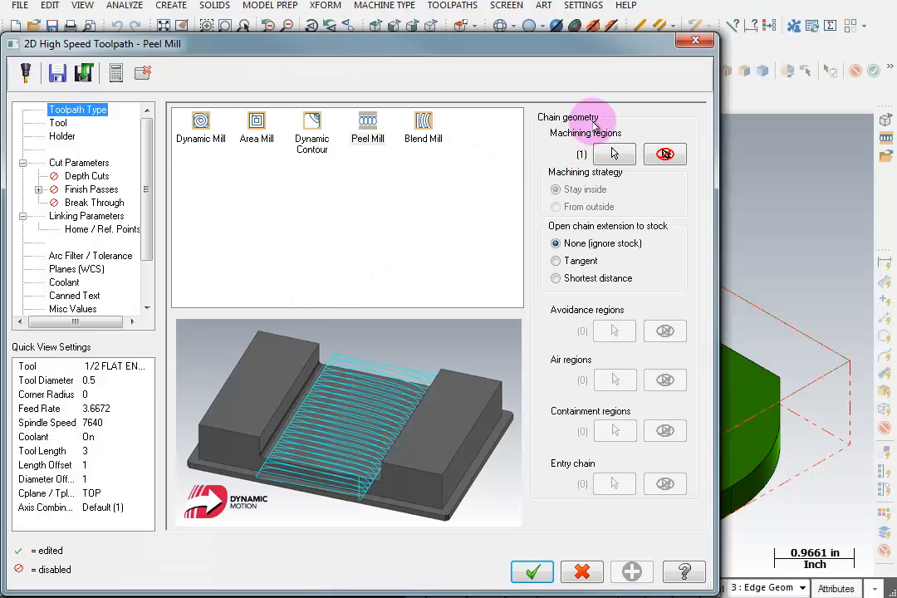
mouse_move(556, 146)
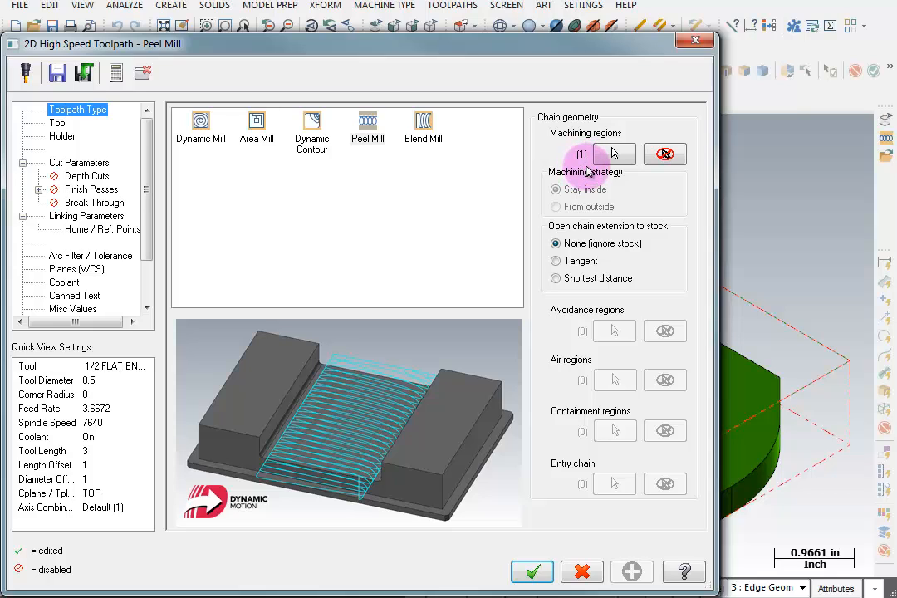
mouse_move(613, 154)
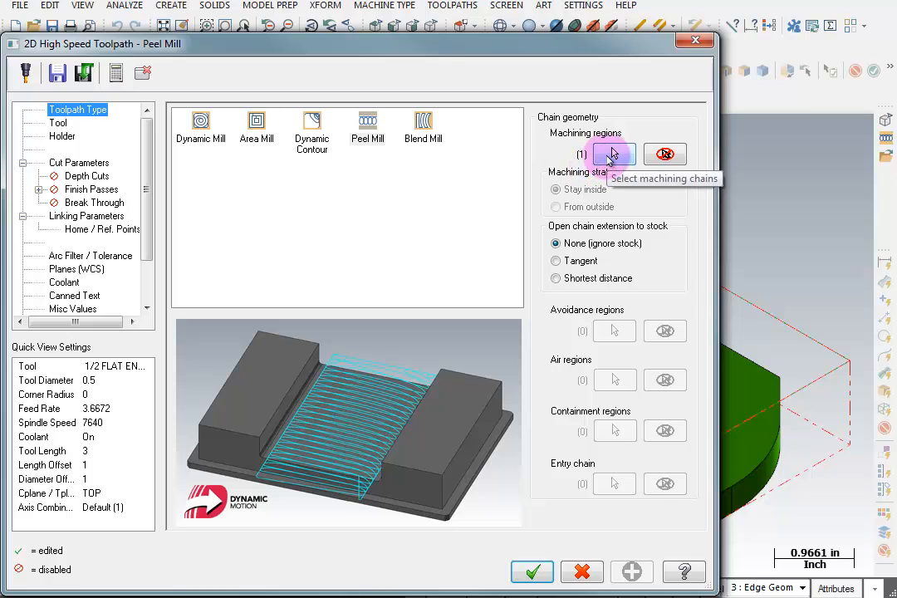
left_click(614, 154)
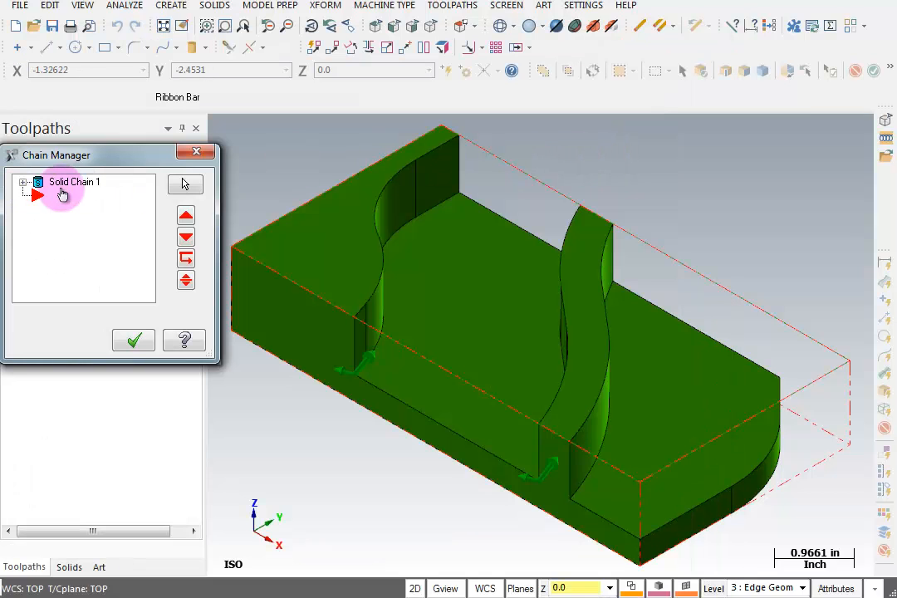
mouse_move(128, 195)
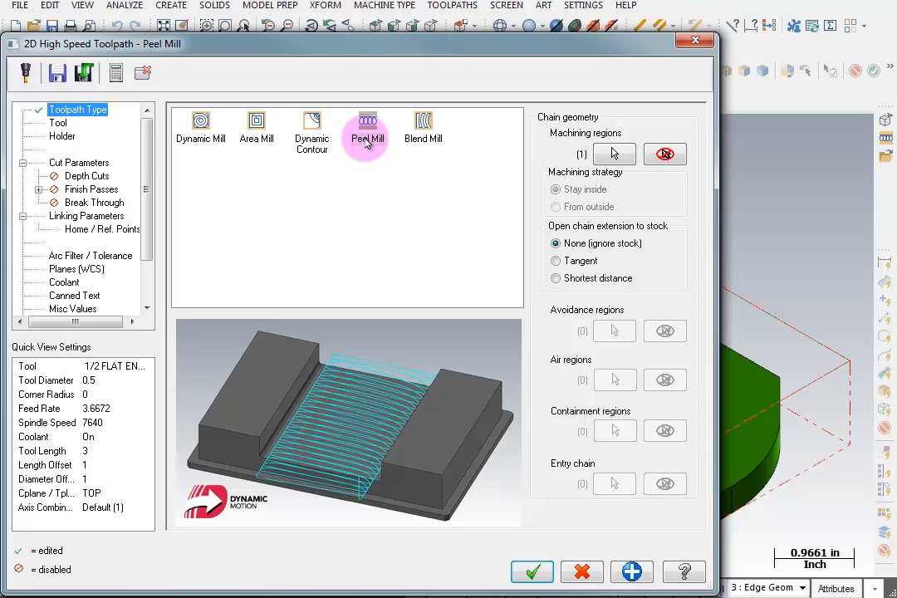
Select the 1/2 FLAT ENDMILL with FPT 0.001 and comment 'Peel Mill'.
left_click(58, 123)
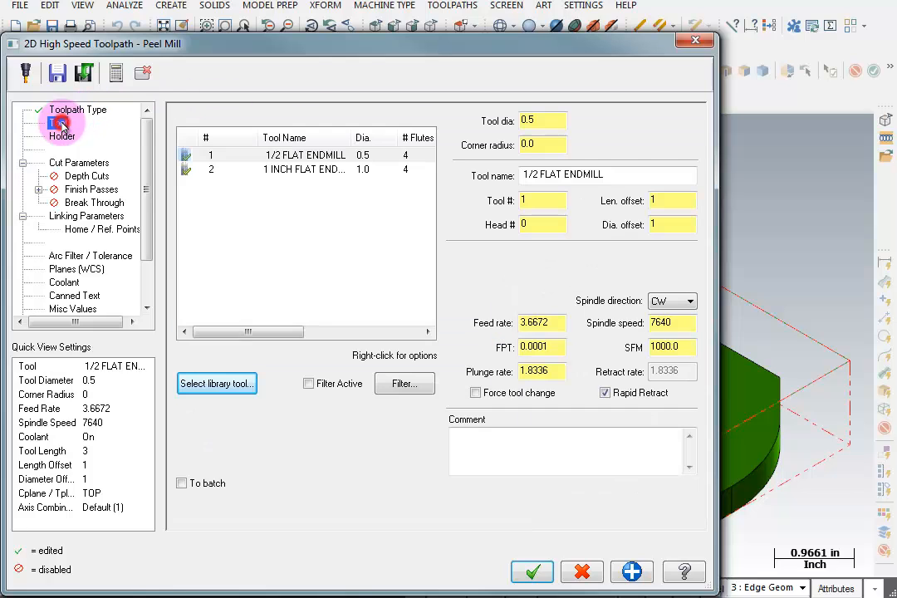
left_click(306, 154)
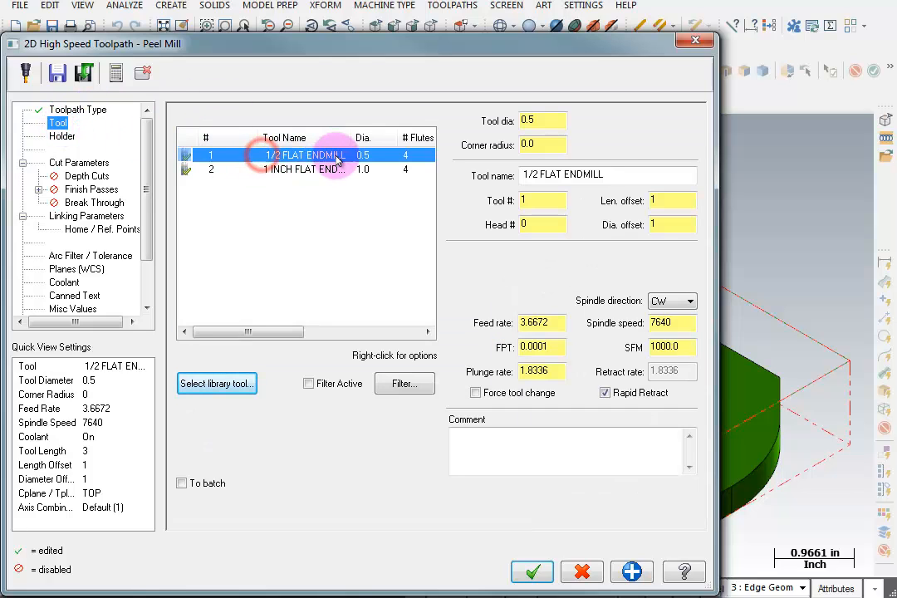
mouse_move(469, 335)
type("Peel Mill")
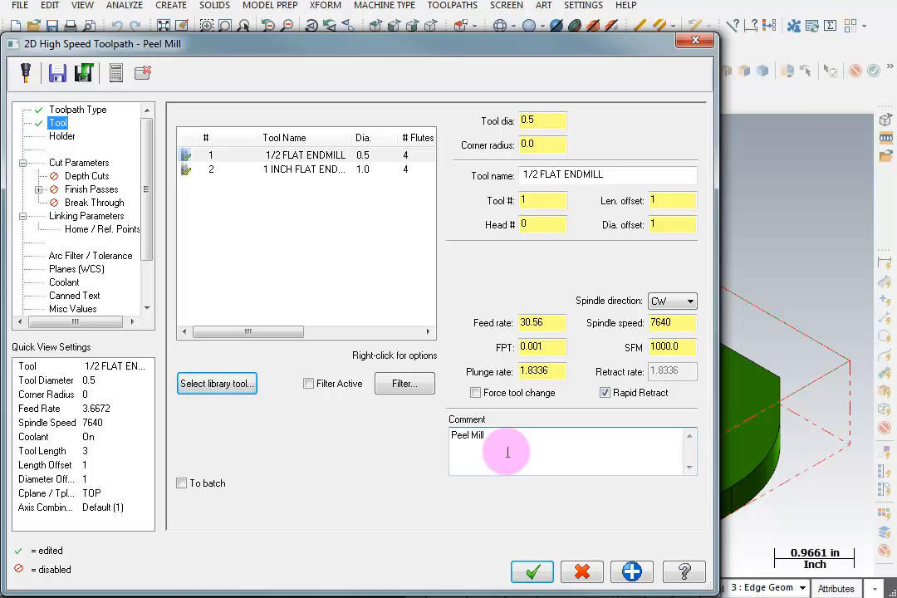
left_click(79, 162)
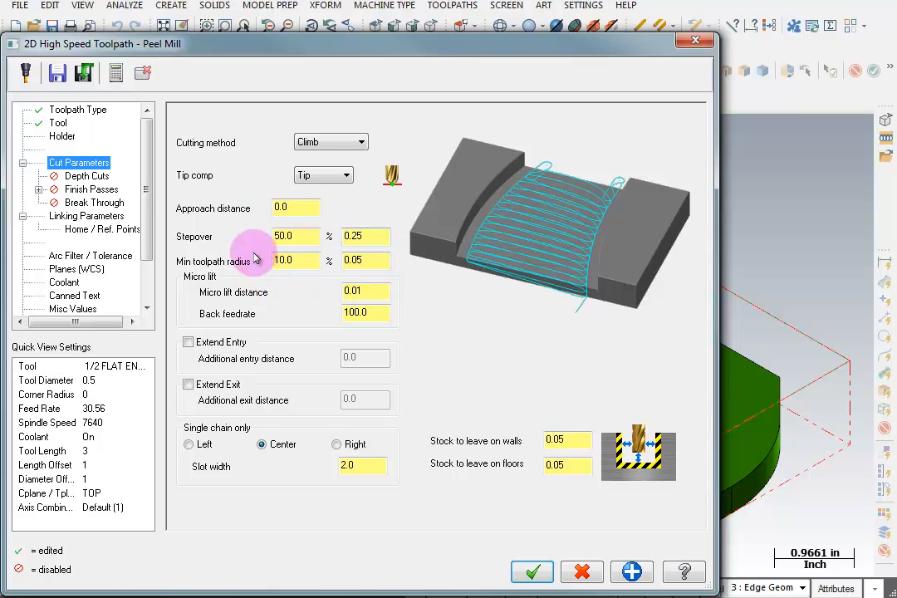
mouse_move(245, 292)
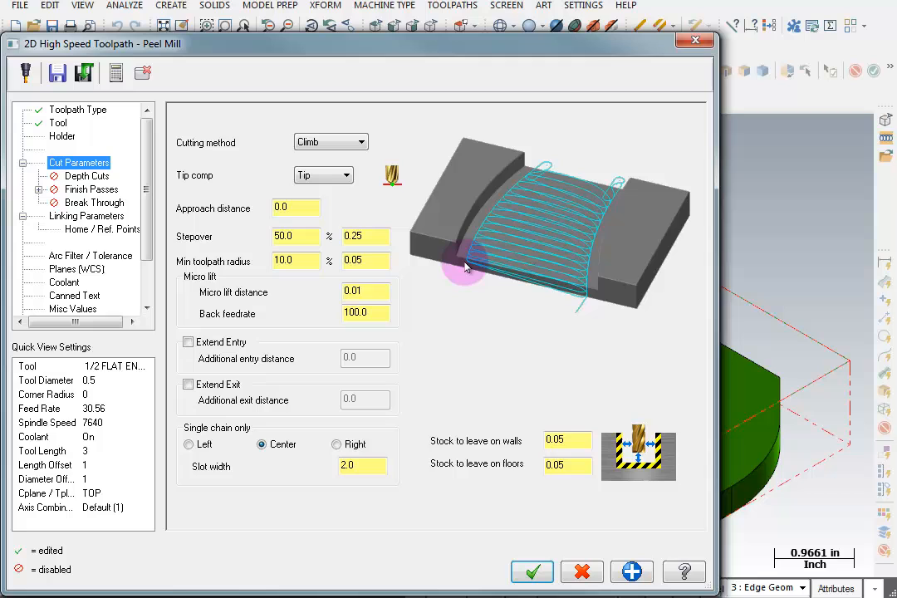
mouse_move(573, 288)
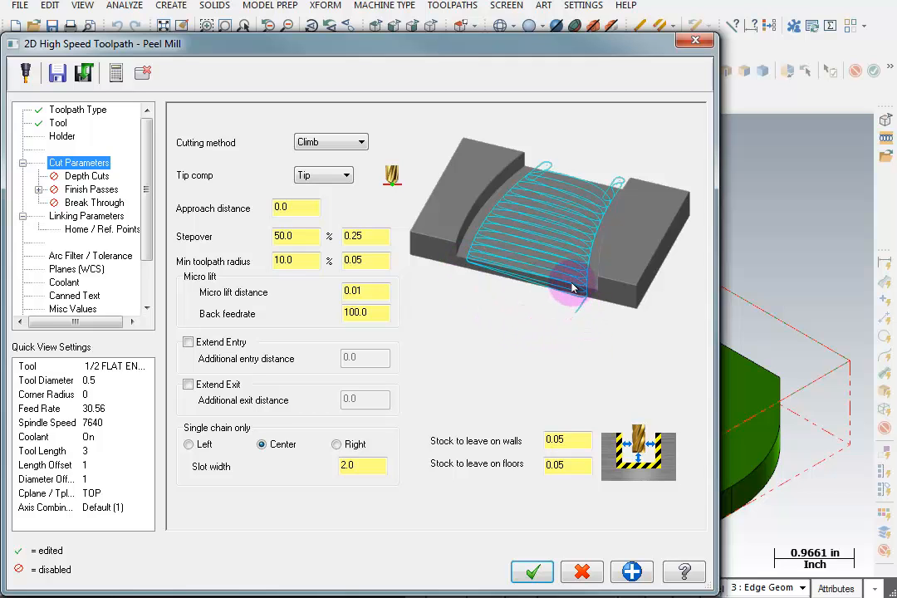
Launch Verify to simulate the 2D High Speed operation in Mastercam Simulator.
left_click(532, 570)
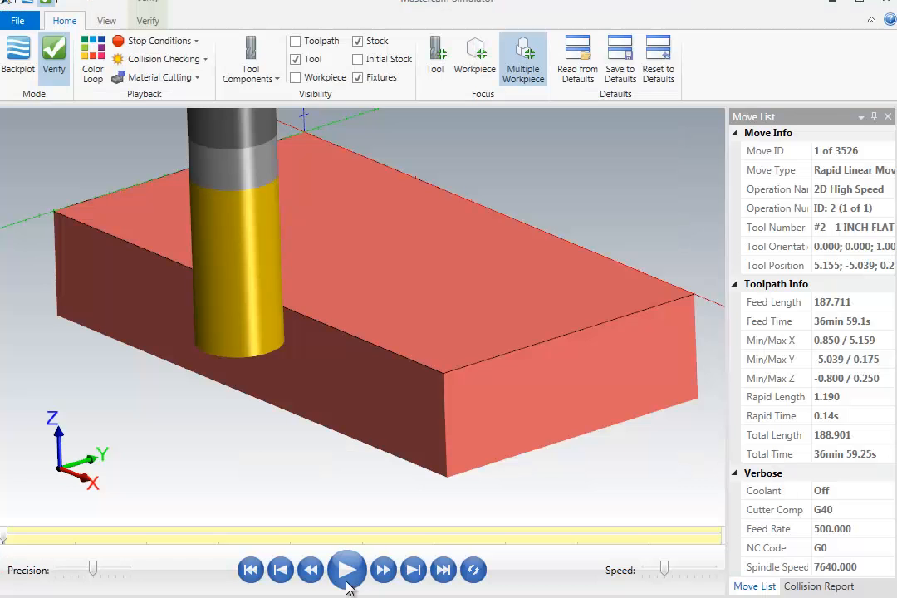
Play the toolpath simulation in Mastercam Simulator.
left_click(349, 570)
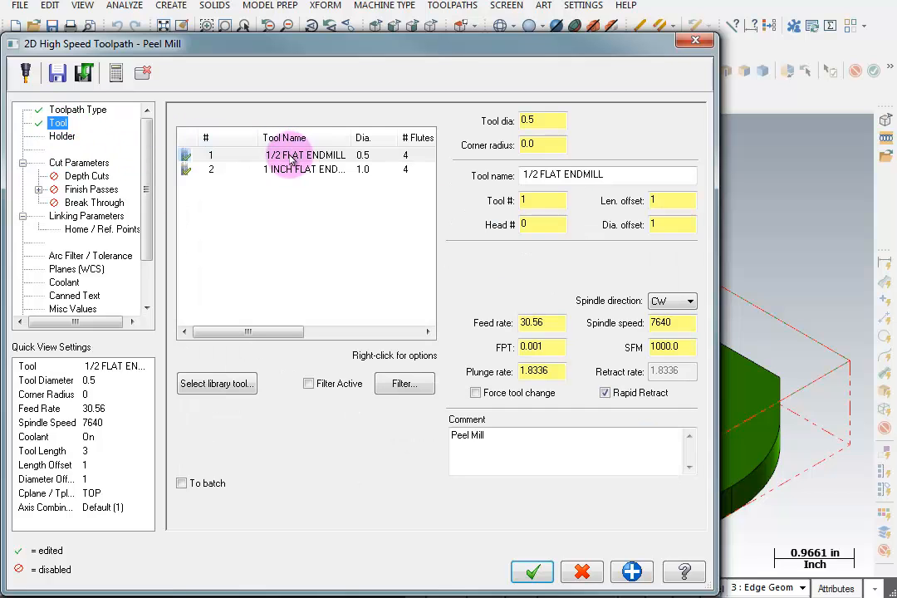
double_click(305, 154)
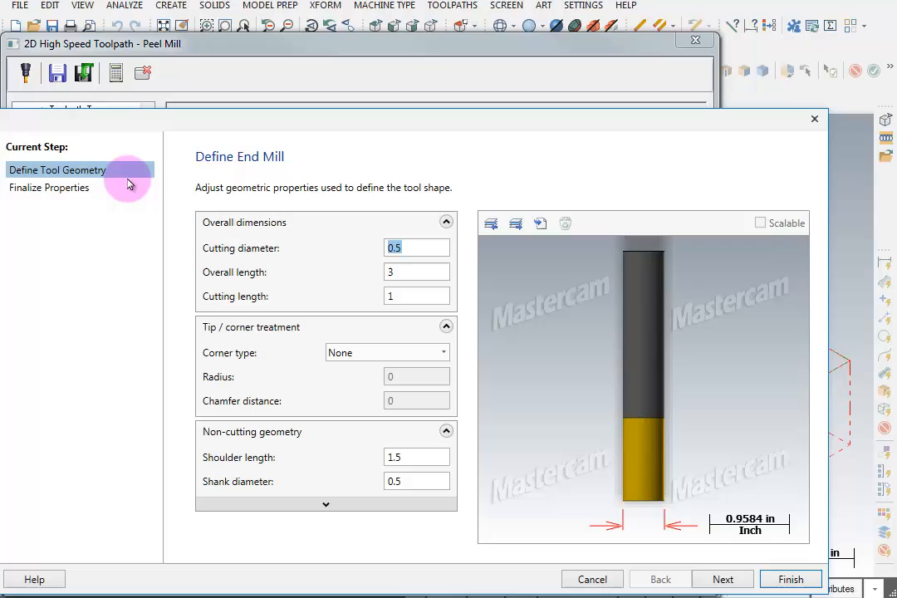
left_click(49, 187)
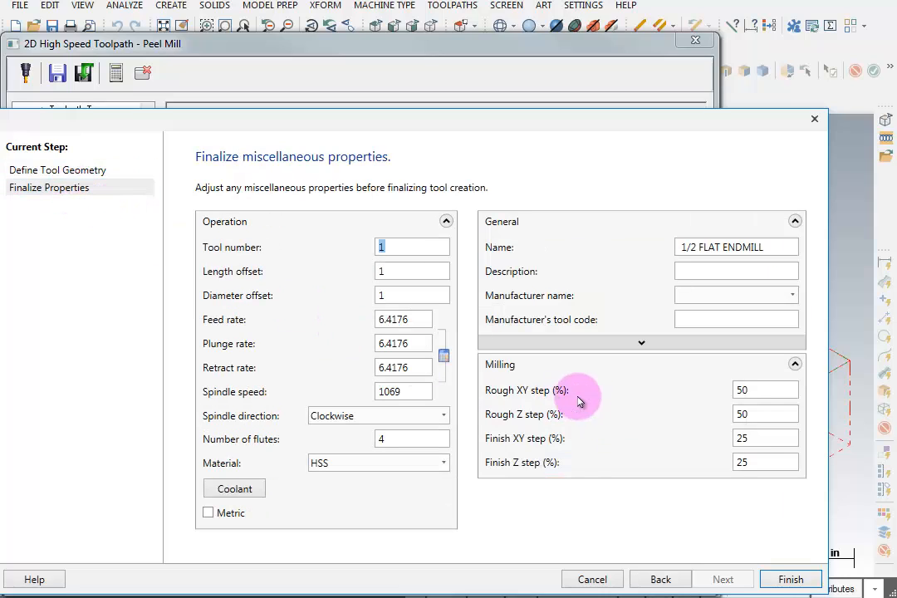
mouse_move(770, 390)
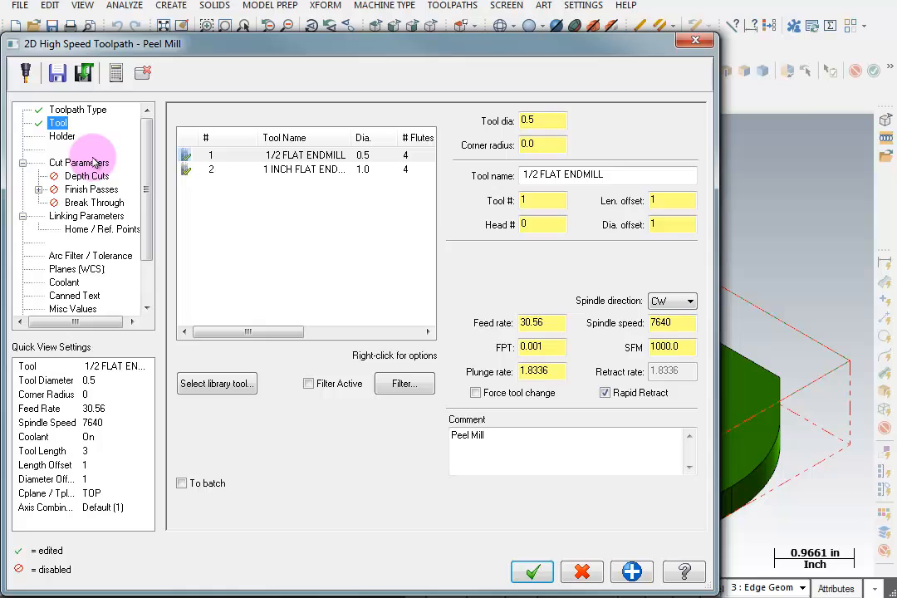
Show the Cut Parameters page with climb cutting and 50% stepover.
left_click(79, 162)
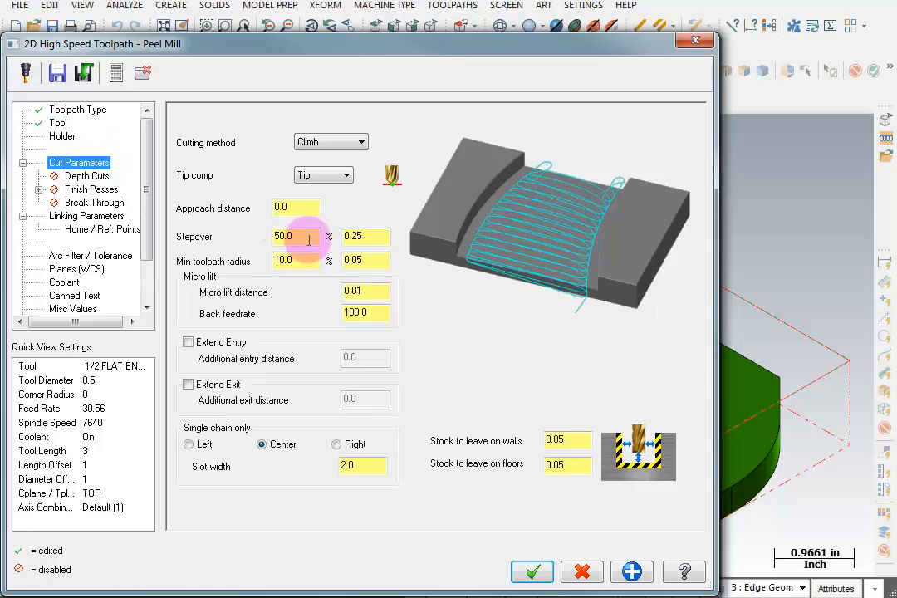
mouse_move(141, 367)
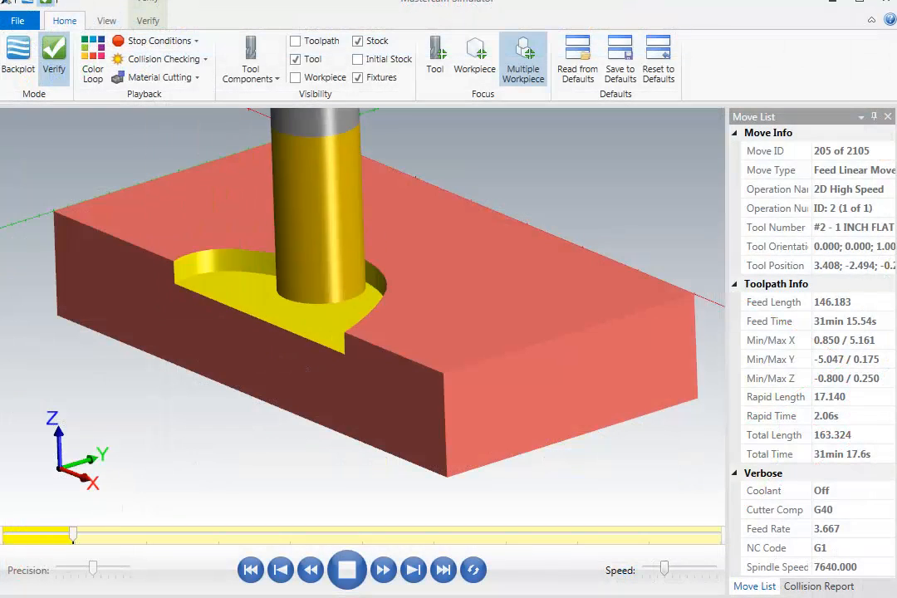
Run the channel cut in the Simulator, then close it.
left_click(378, 570)
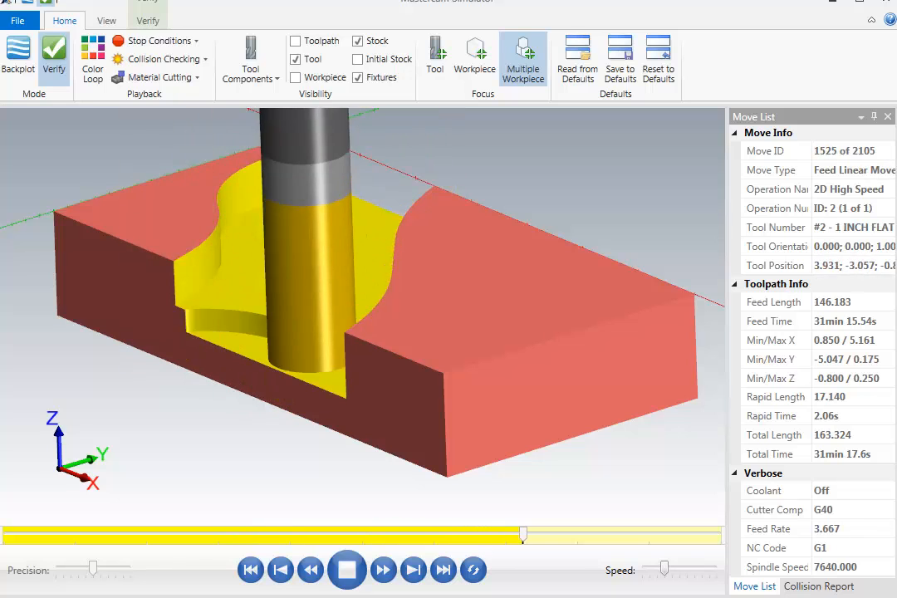
left_click(381, 569)
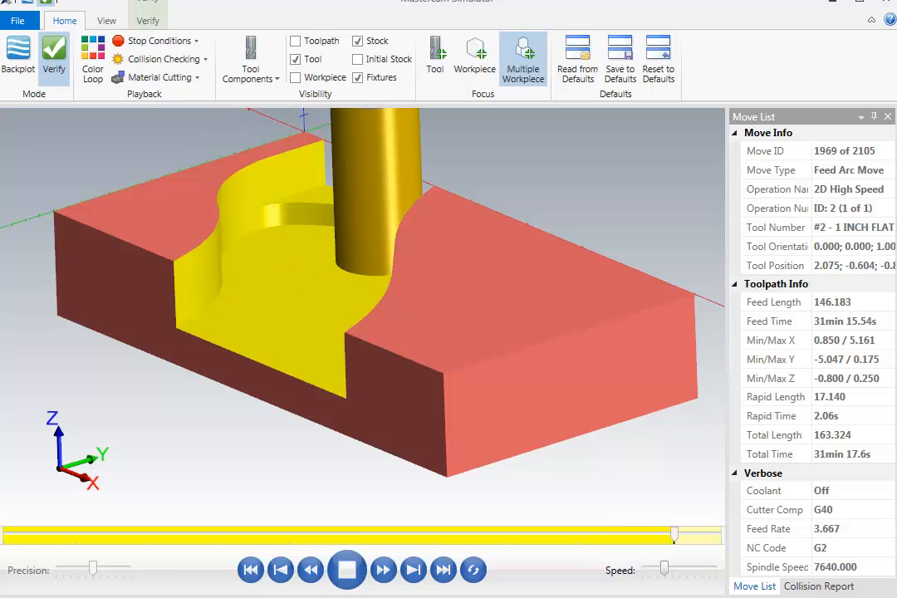
left_click(348, 572)
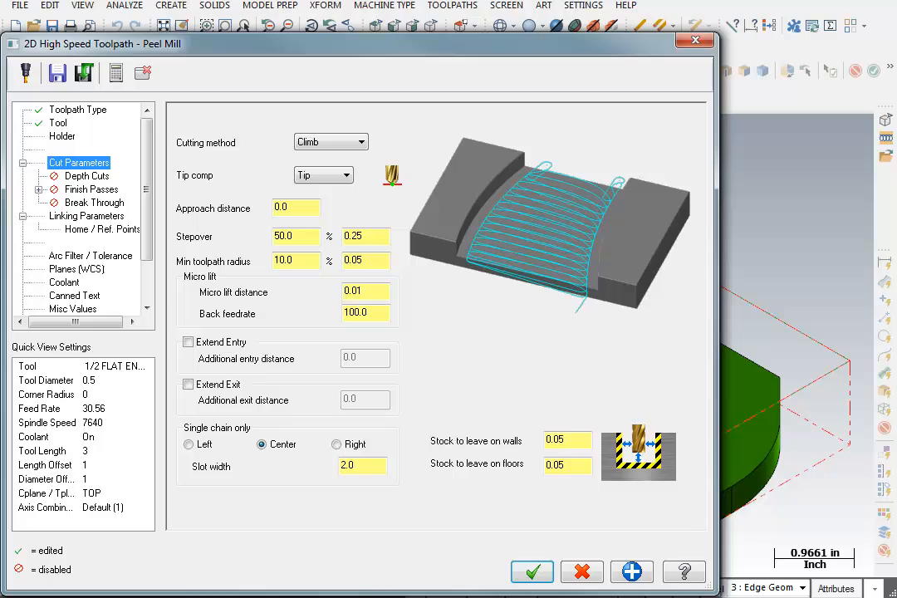
left_click(531, 571)
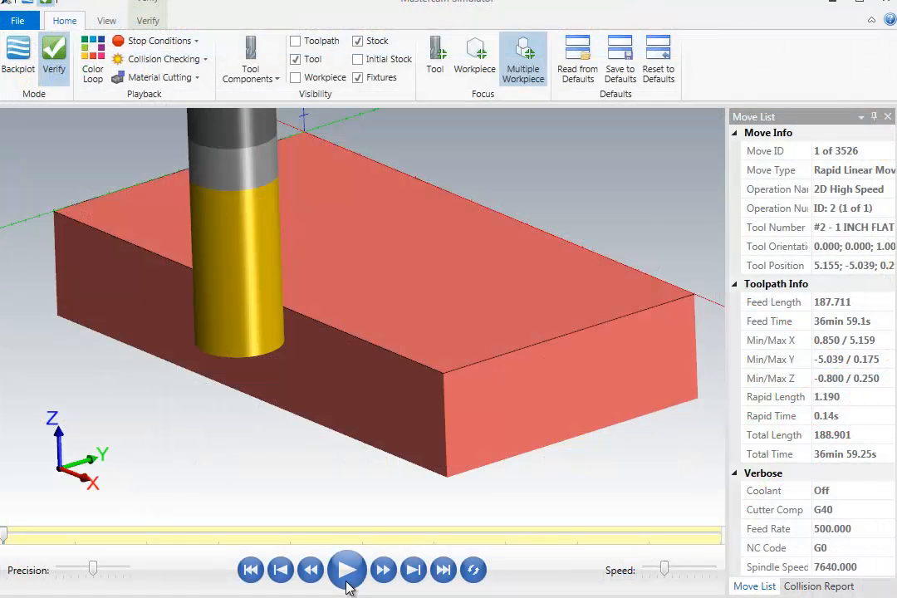
Set the Peel Mill stepover to 14%, giving a 0.07 inch distance.
left_click(349, 569)
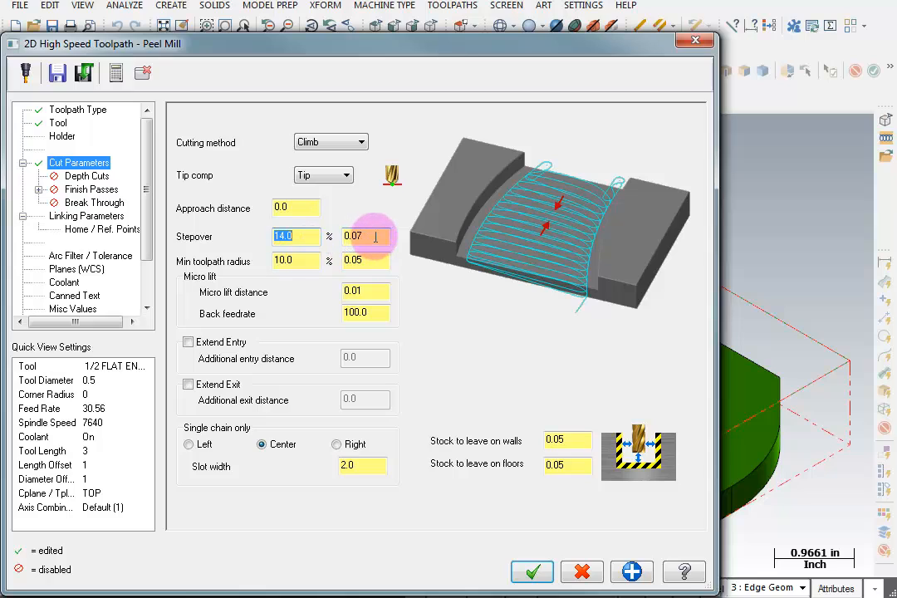
mouse_move(397, 258)
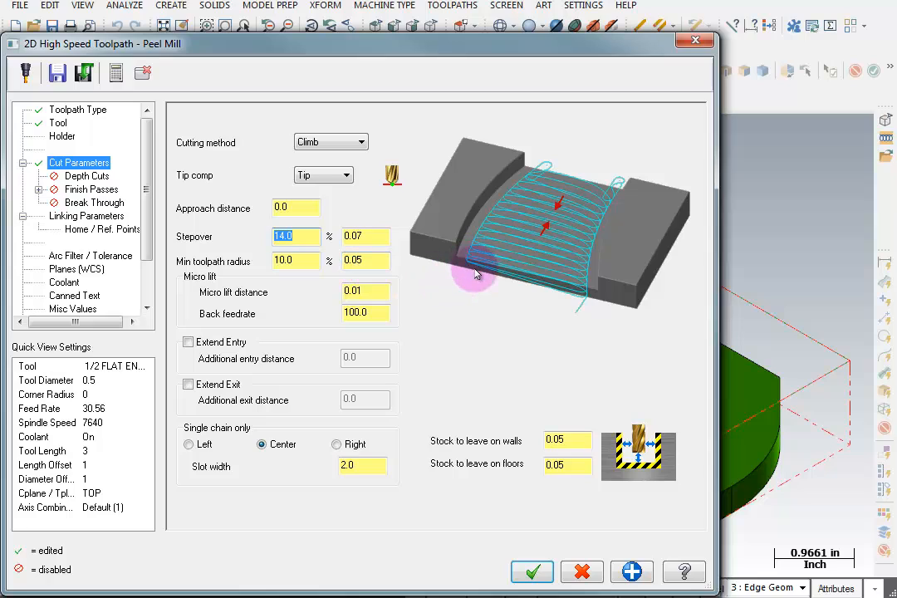
mouse_move(585, 306)
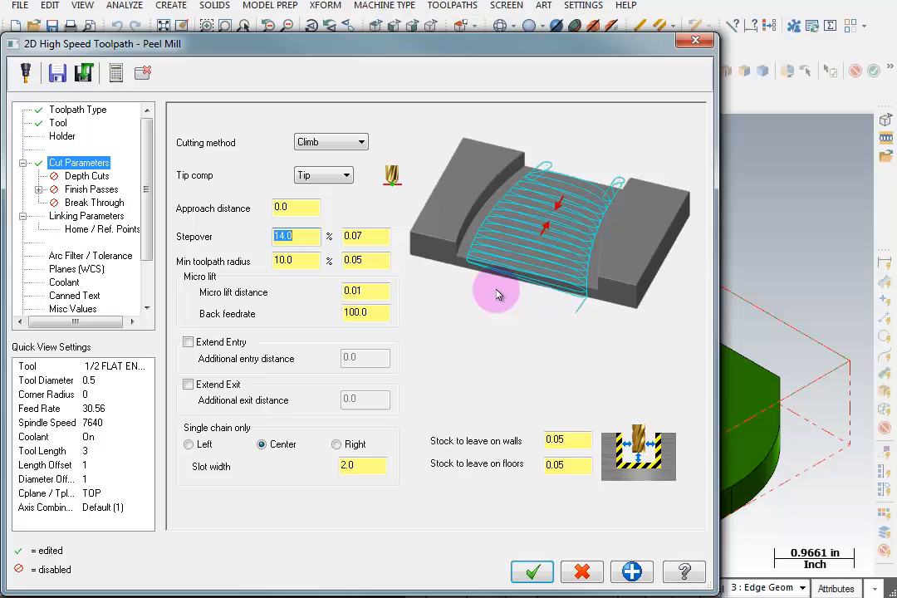
Review Min toolpath radius and Back feedrate, and set wall and floor stock to 0.
left_click(365, 260)
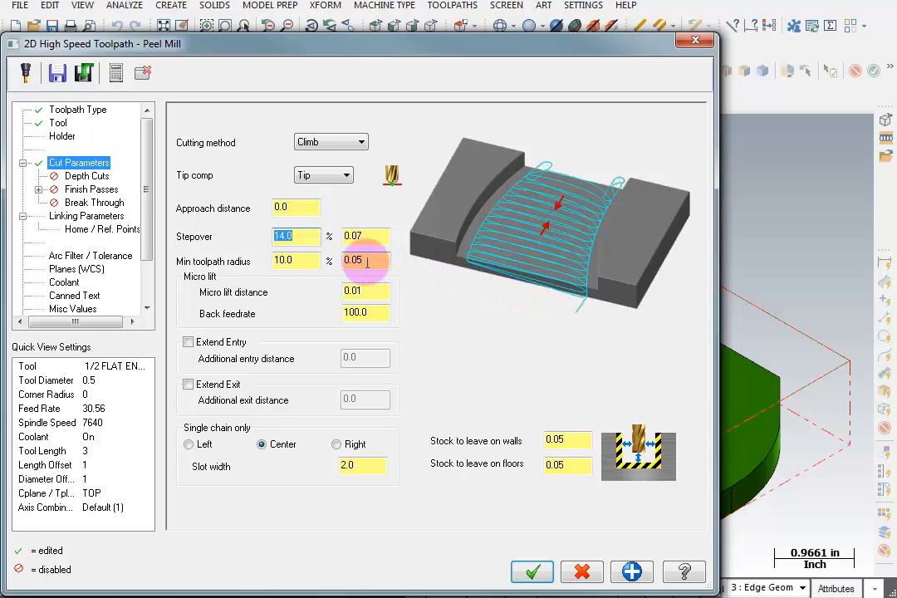
left_click(366, 291)
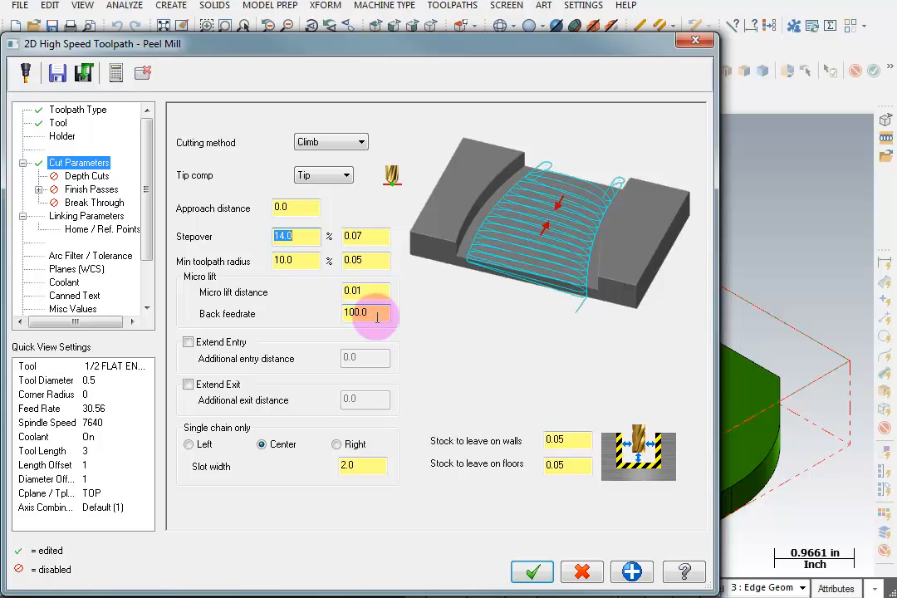
left_click(568, 440)
type("0")
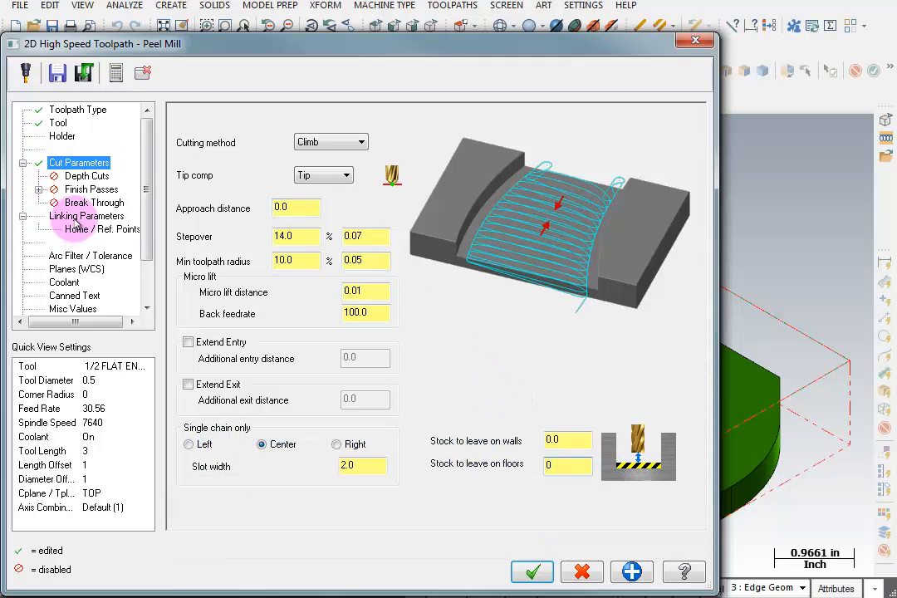
Set Linking Parameters depth to 0.0 Incremental and accept to generate the Peel Mill toolpath.
left_click(86, 215)
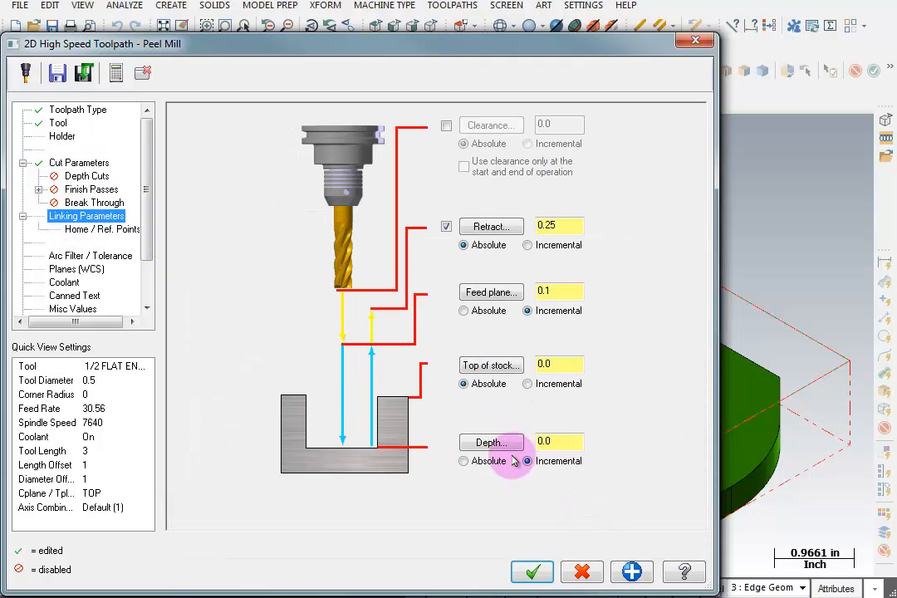
left_click(527, 461)
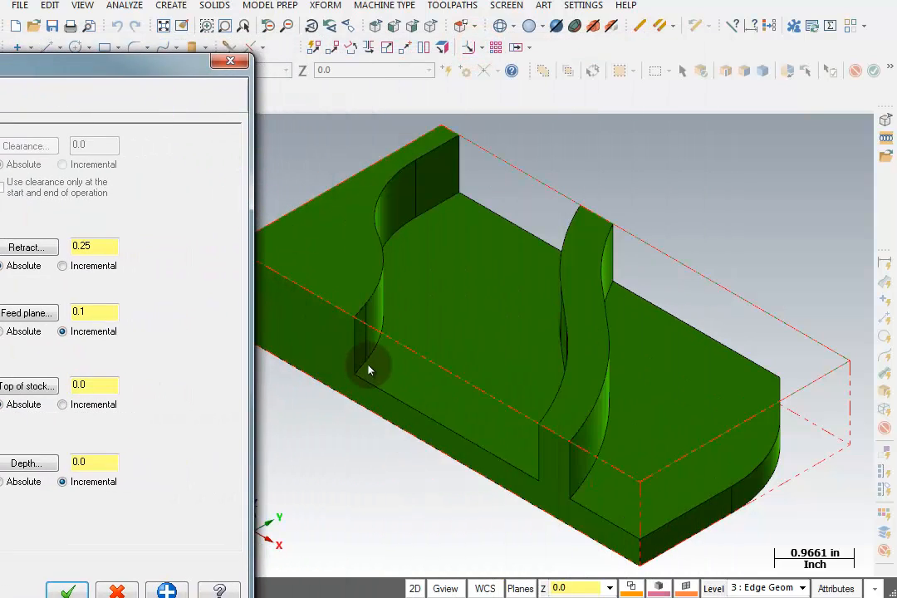
mouse_move(368, 324)
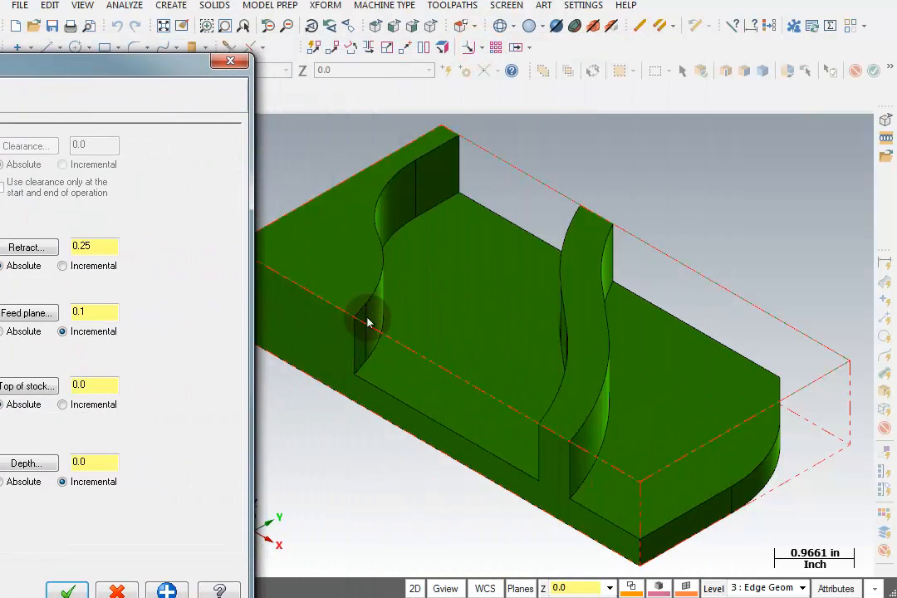
left_click(523, 466)
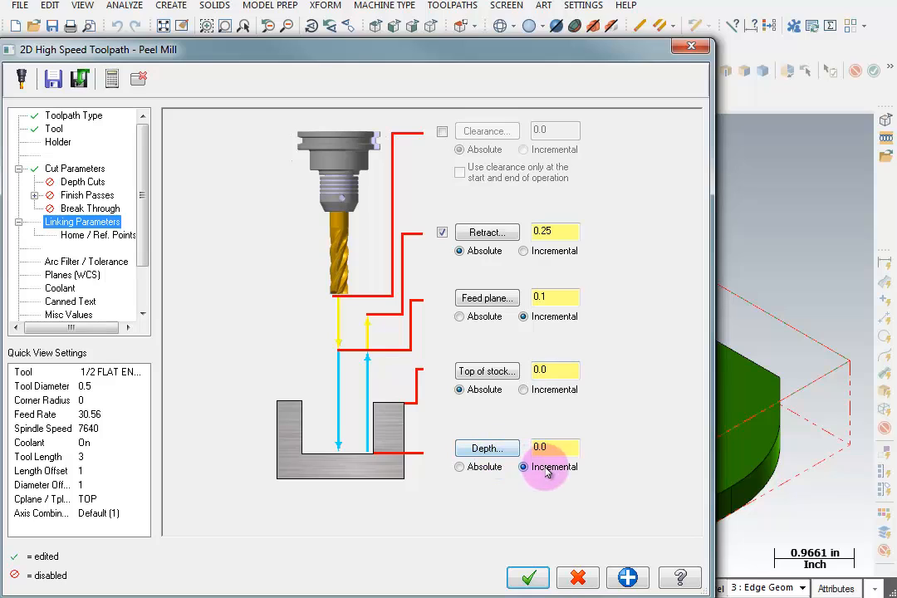
left_click(556, 446)
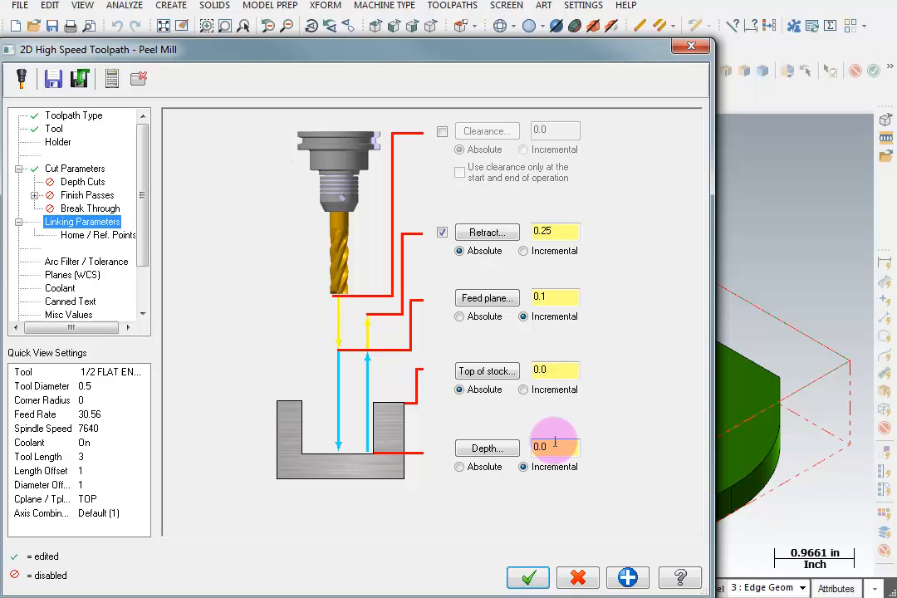
left_click(459, 389)
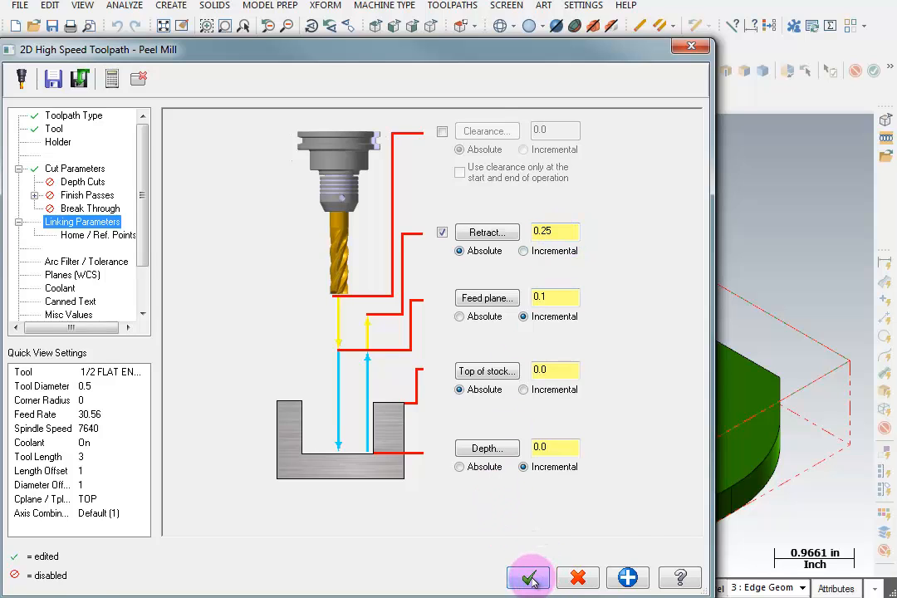
left_click(528, 576)
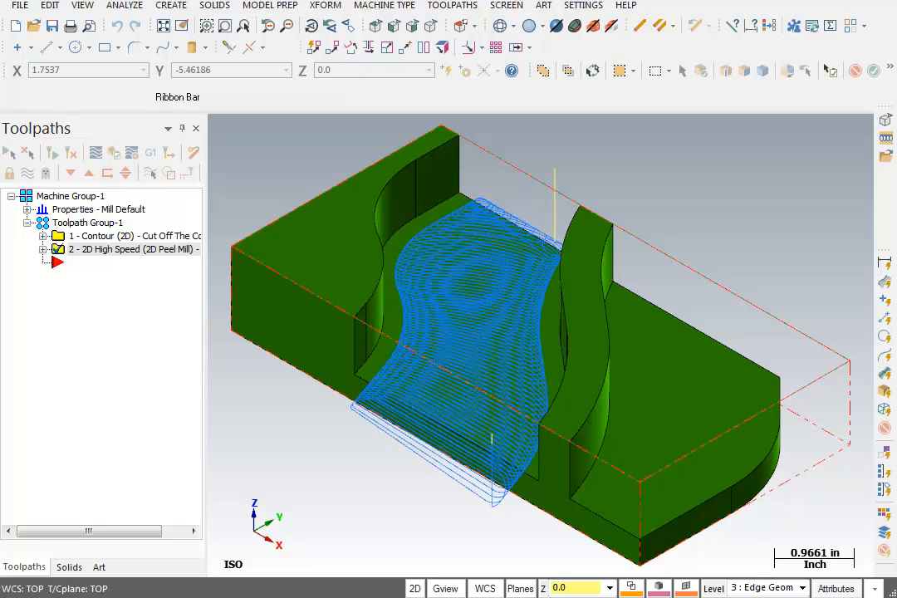